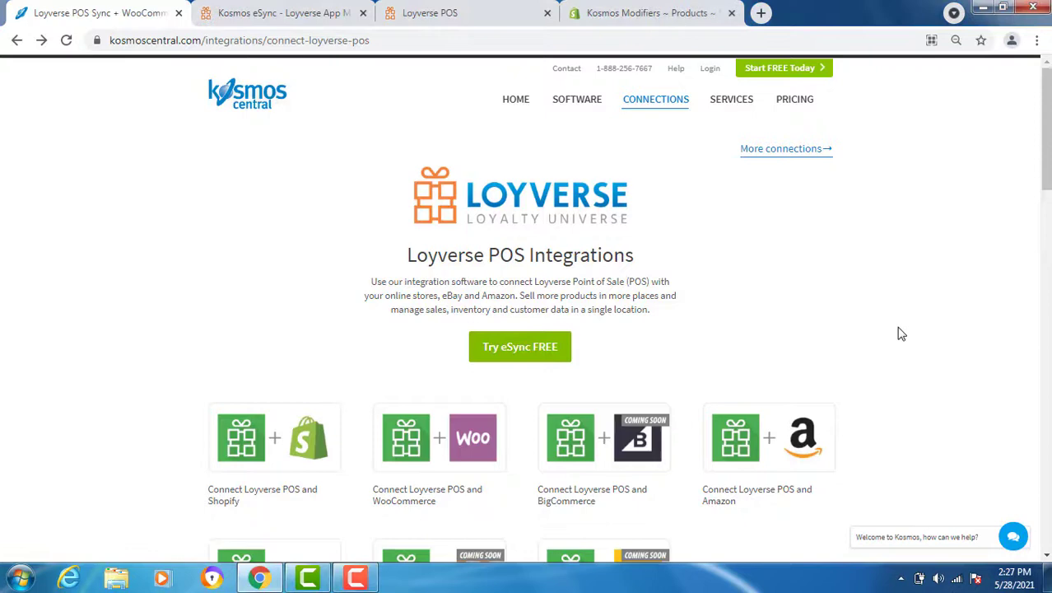
mouse_move(777, 72)
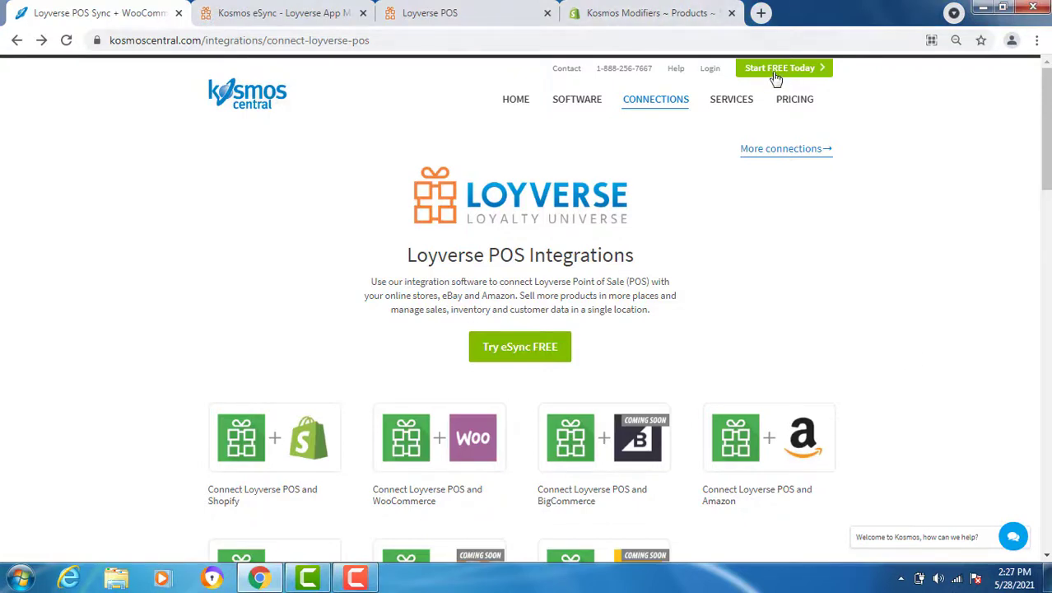
Step: Start the eSync free trial sign-up, then connect the Kosmos eSync app from the Loyverse marketplace listing
click(793, 99)
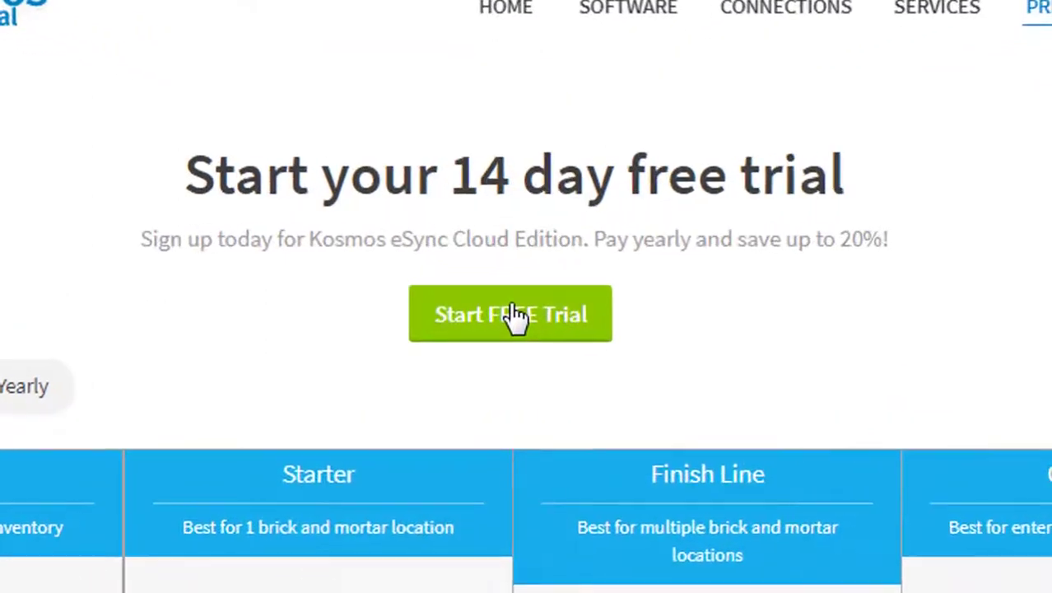
click(510, 313)
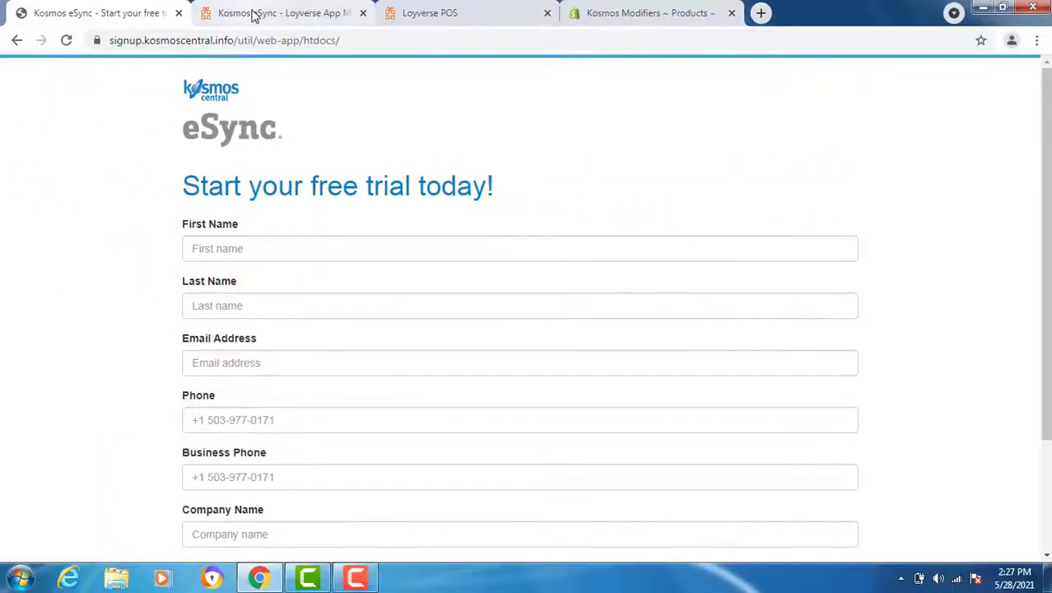
click(284, 13)
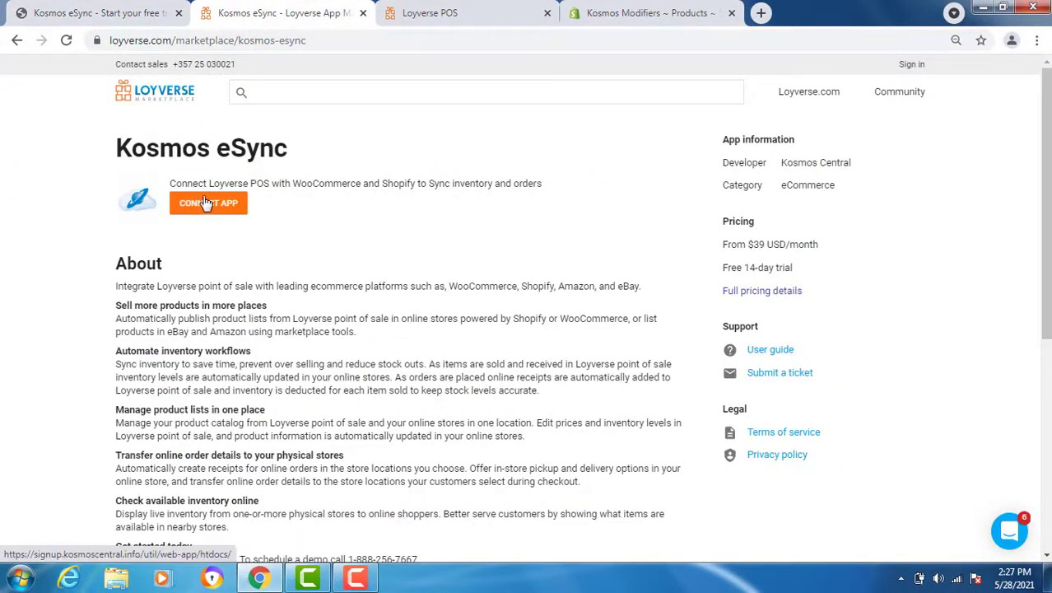
click(208, 203)
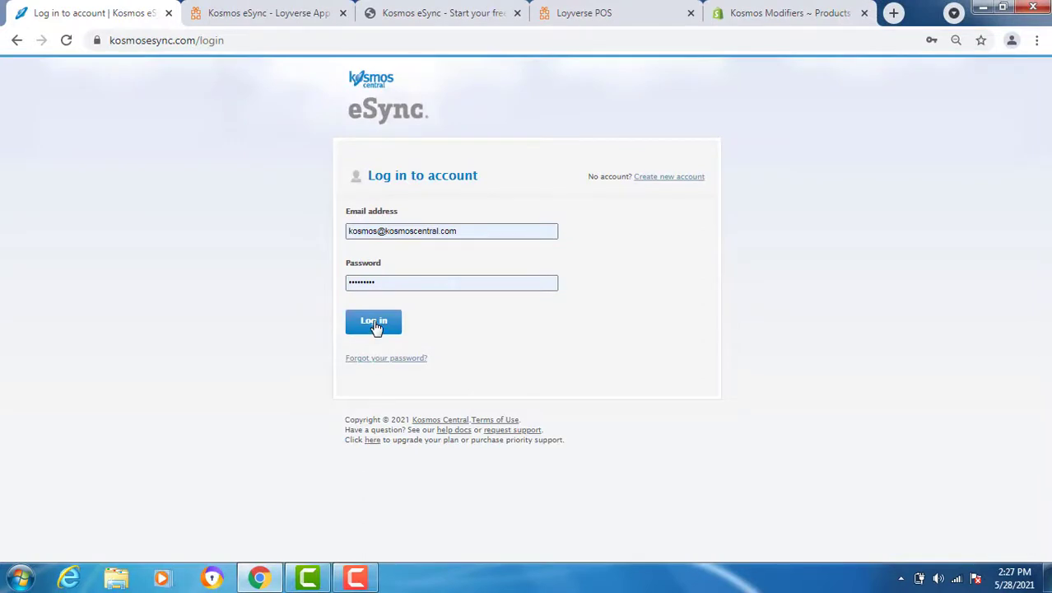
Step: Sign in to the eSync account and view the dashboard's empty Actions list
click(374, 319)
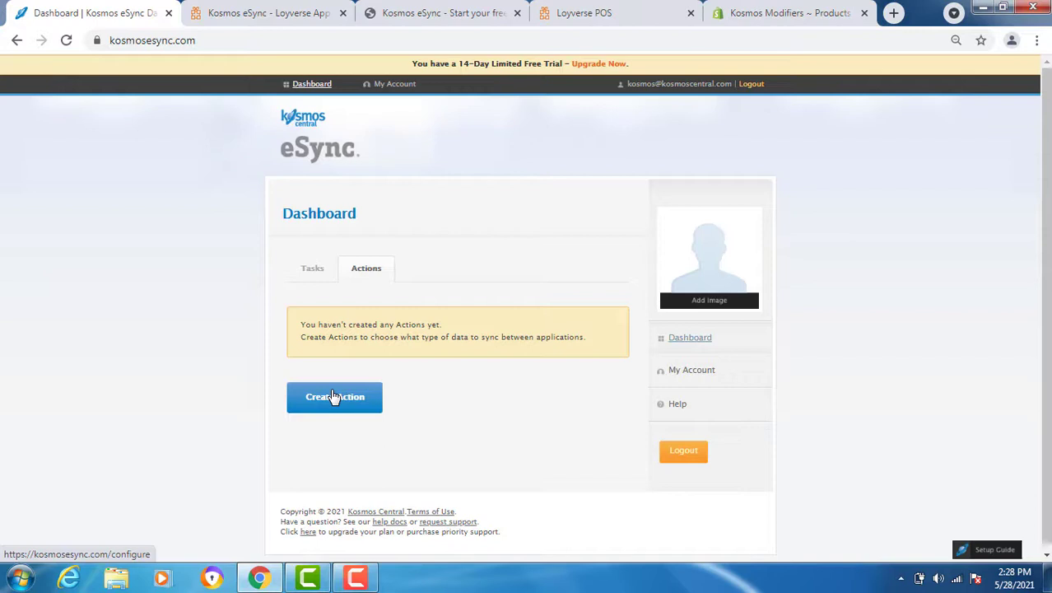
Step: Begin a new action with Loyverse as first connection, granting access under the name Kosmos Loyverse
click(334, 395)
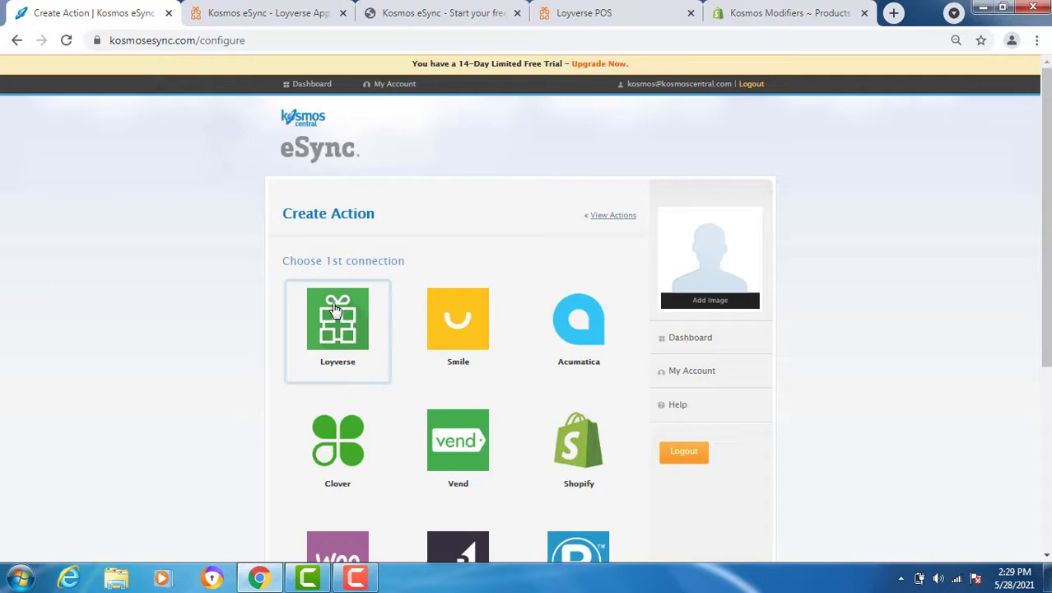
click(337, 321)
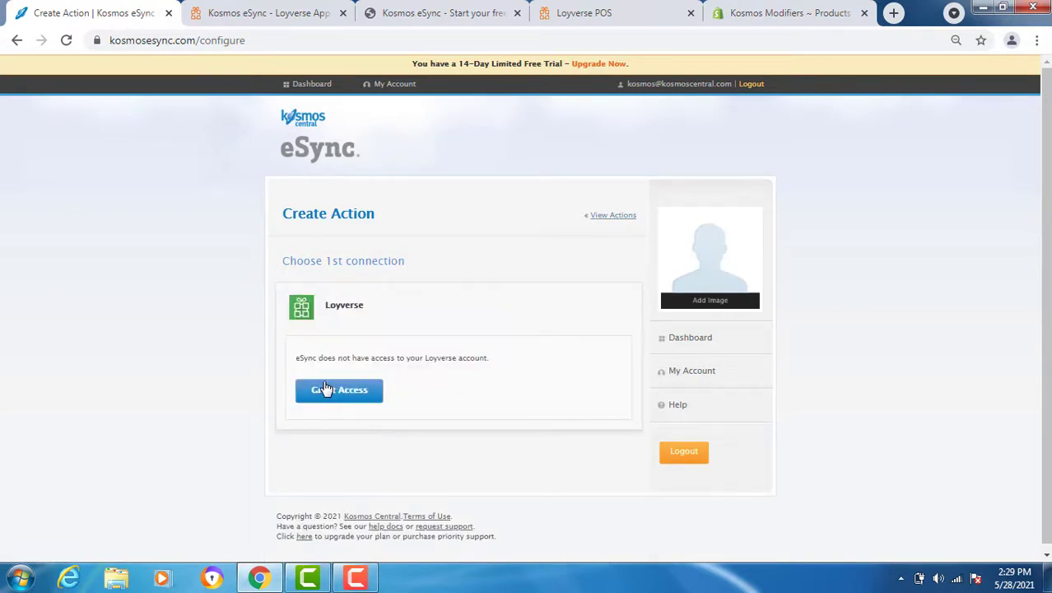
click(339, 388)
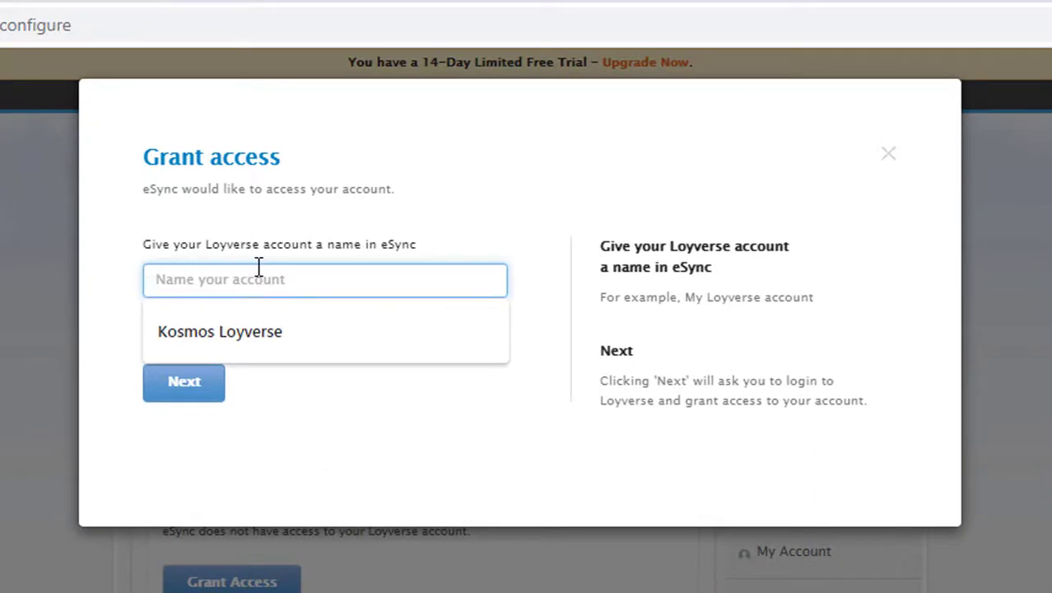
click(221, 331)
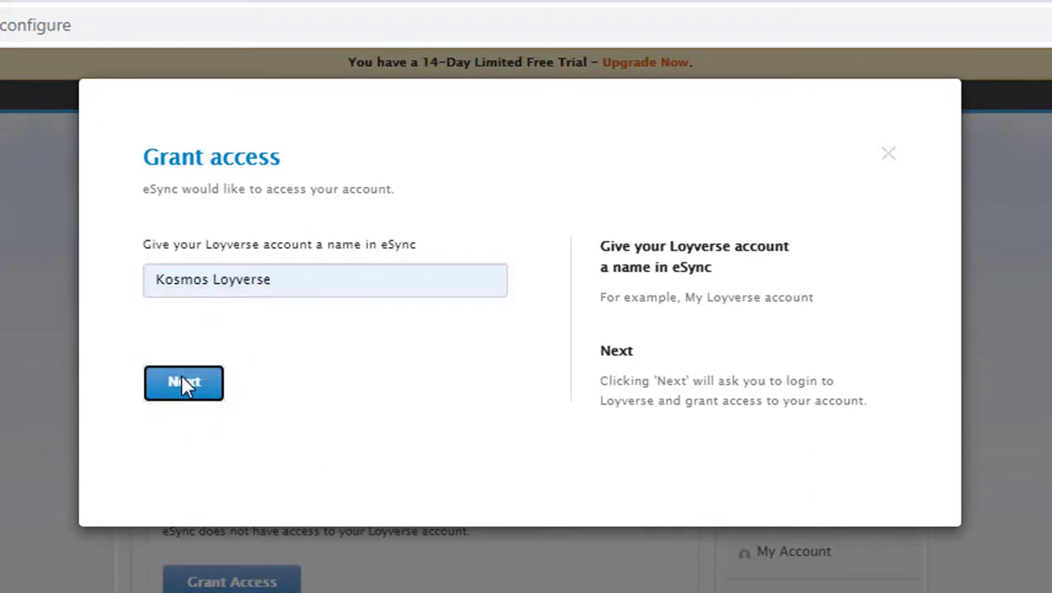
click(184, 382)
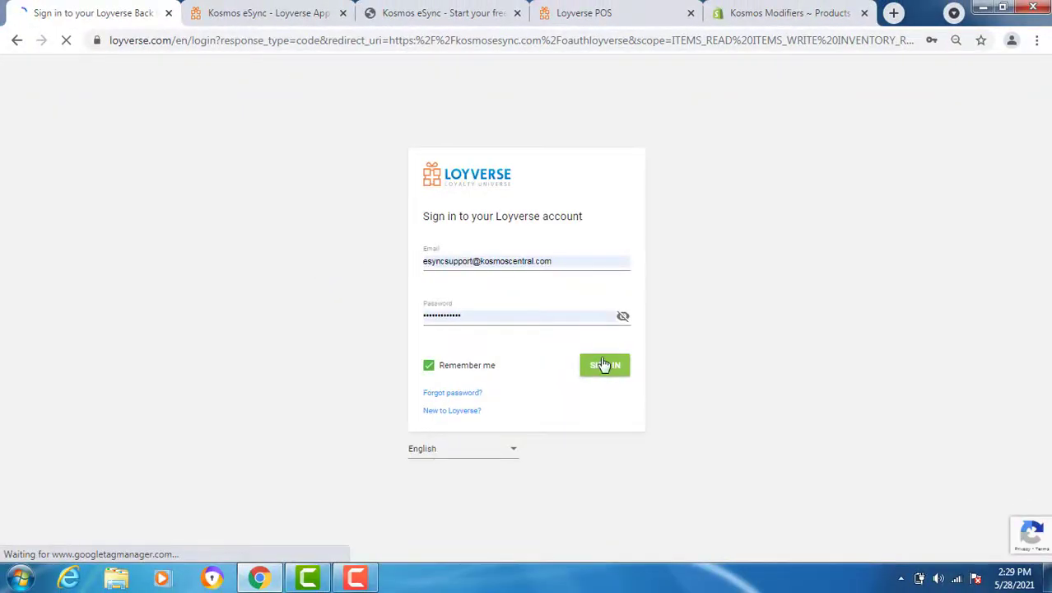
Step: Sign in to Loyverse, allow eSync's permissions, and select Loyverse as the first connection
click(605, 365)
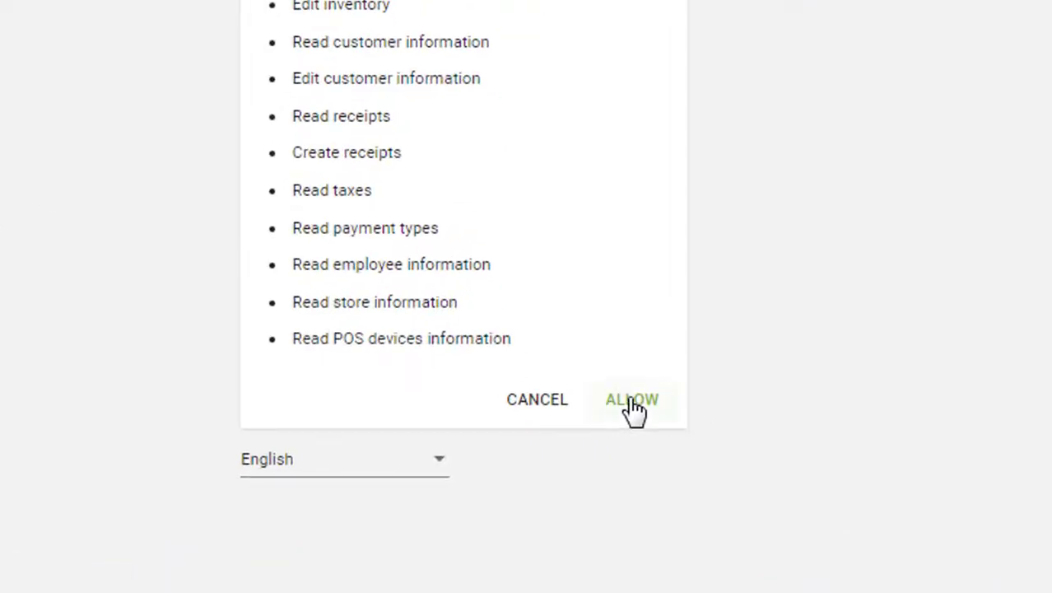
click(632, 400)
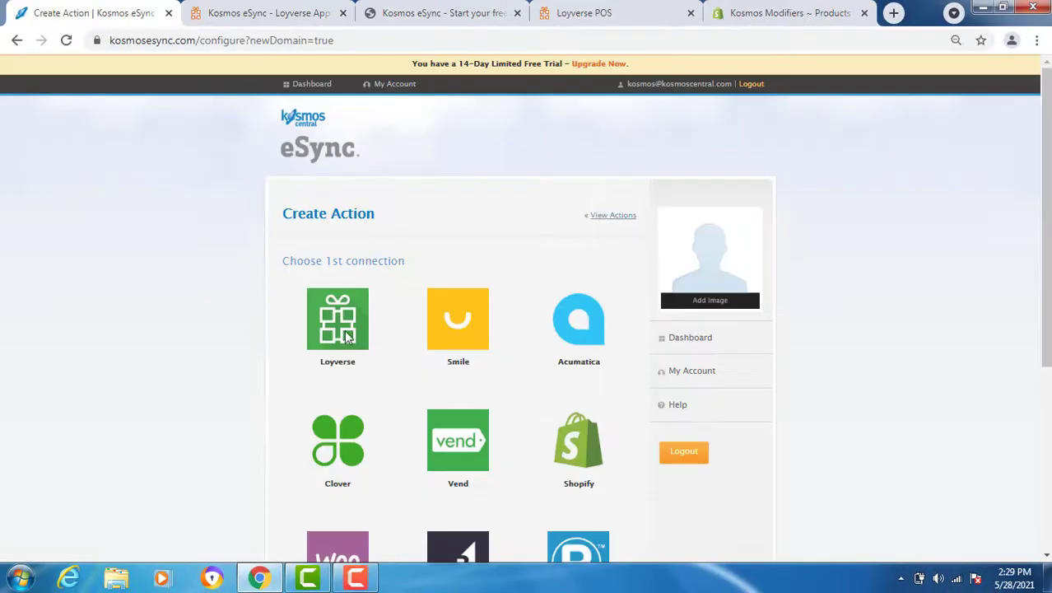
click(337, 319)
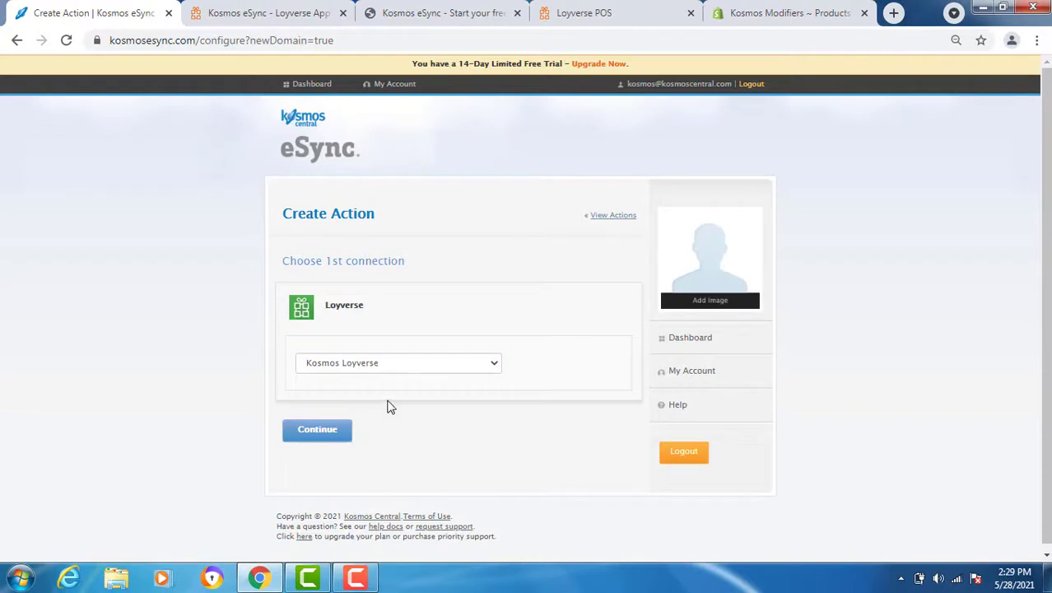
Step: Grant Shopify access as Kosmos Loyverse Shopify for the kosmos-modifiers store as second connection
click(316, 428)
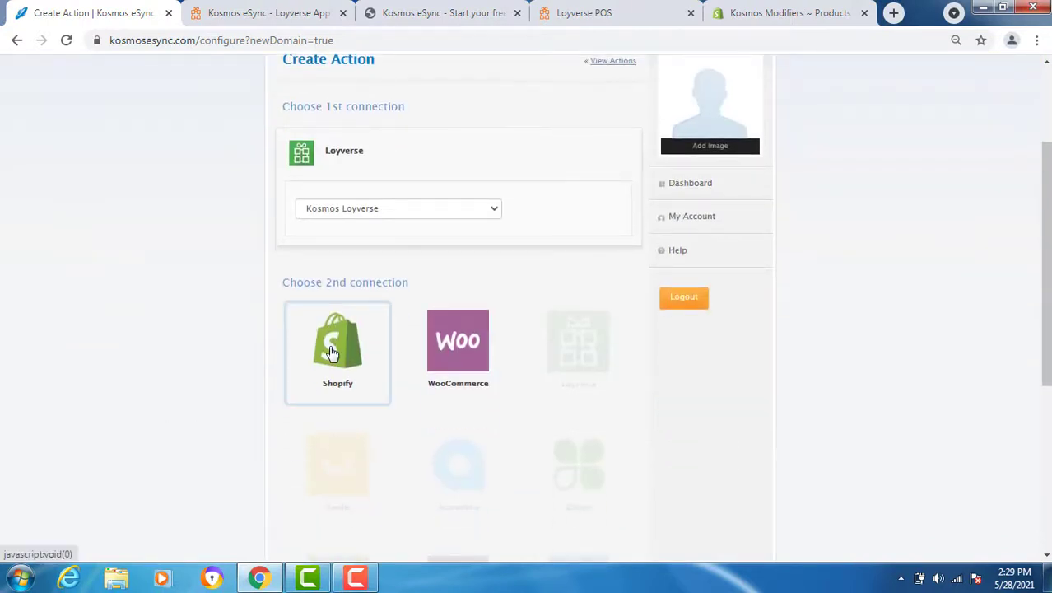
click(337, 341)
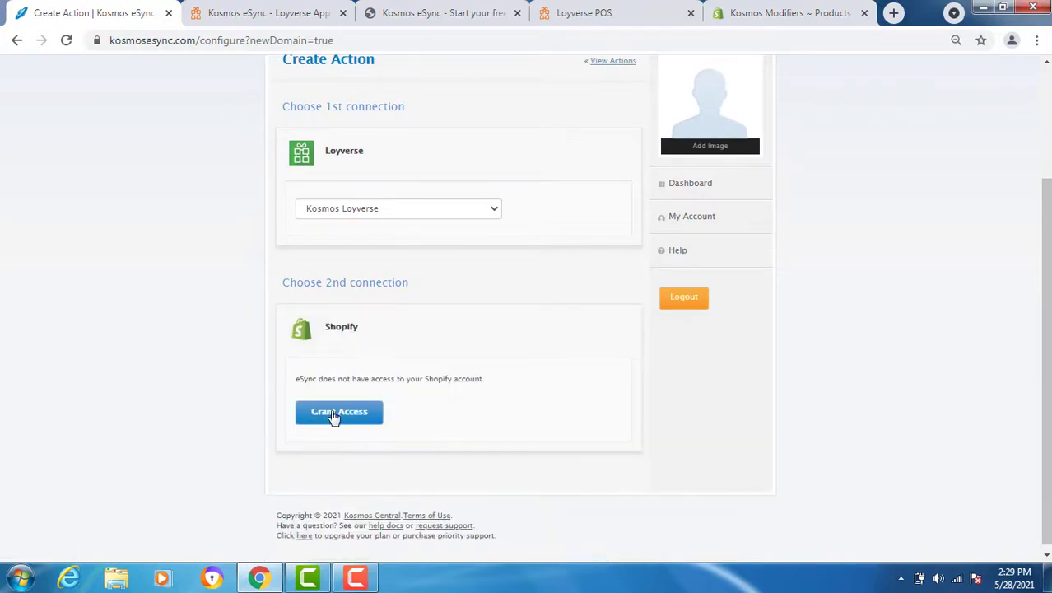
click(339, 412)
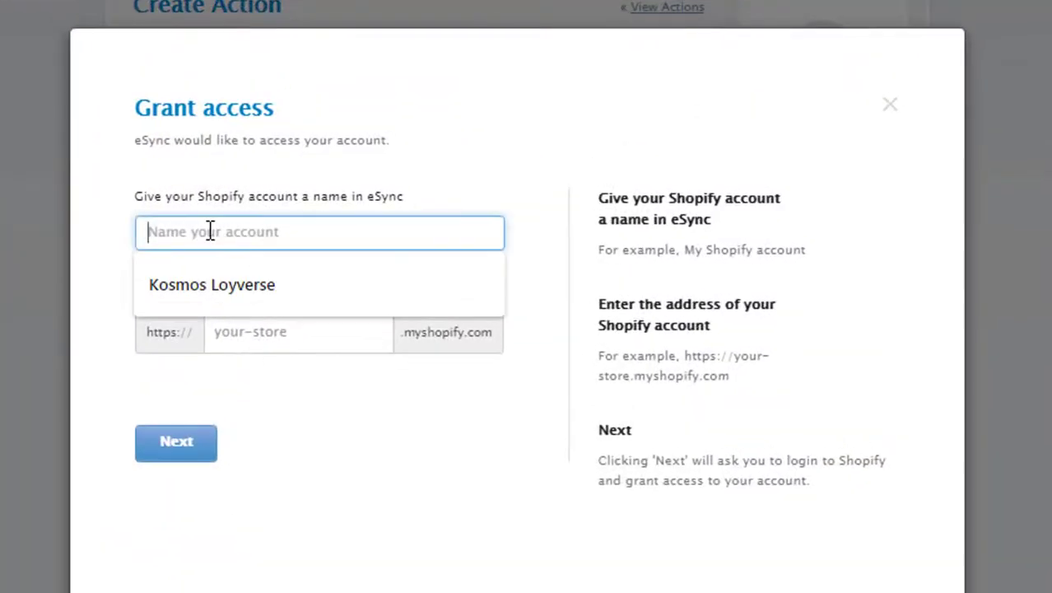
text(Lps,)
click(298, 332)
text(kosmos-modifiers)
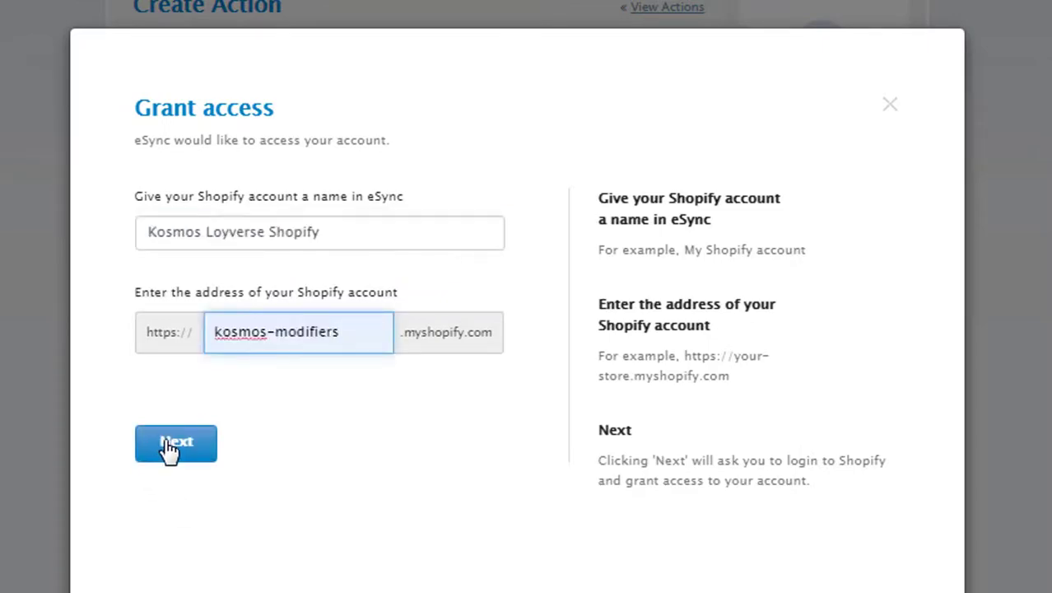
click(174, 442)
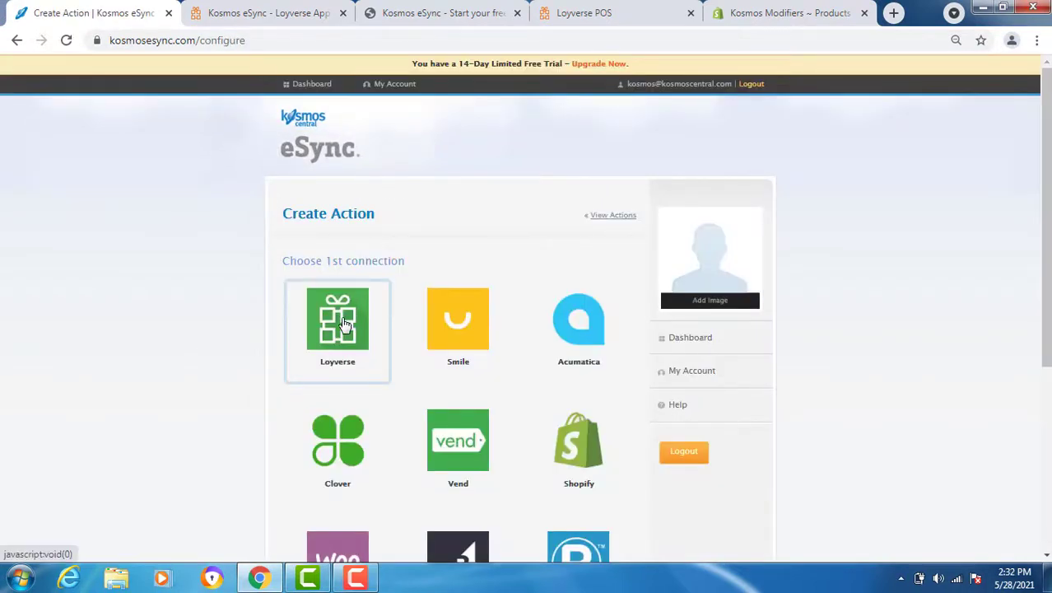
Step: Pair Loyverse with Shopify and save the Loyverse send standard items to Shopify action
click(337, 320)
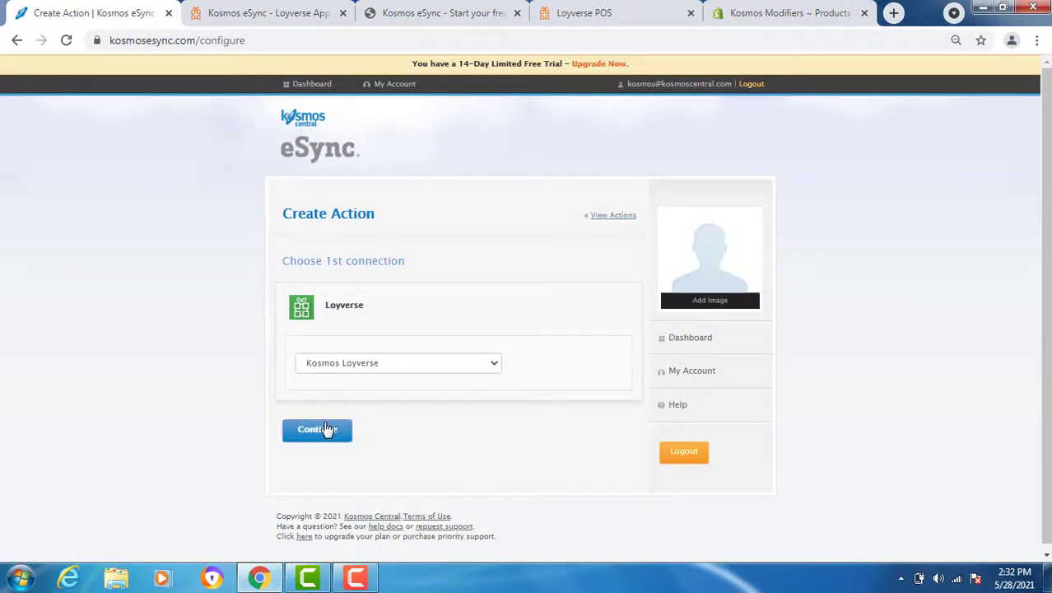
click(316, 428)
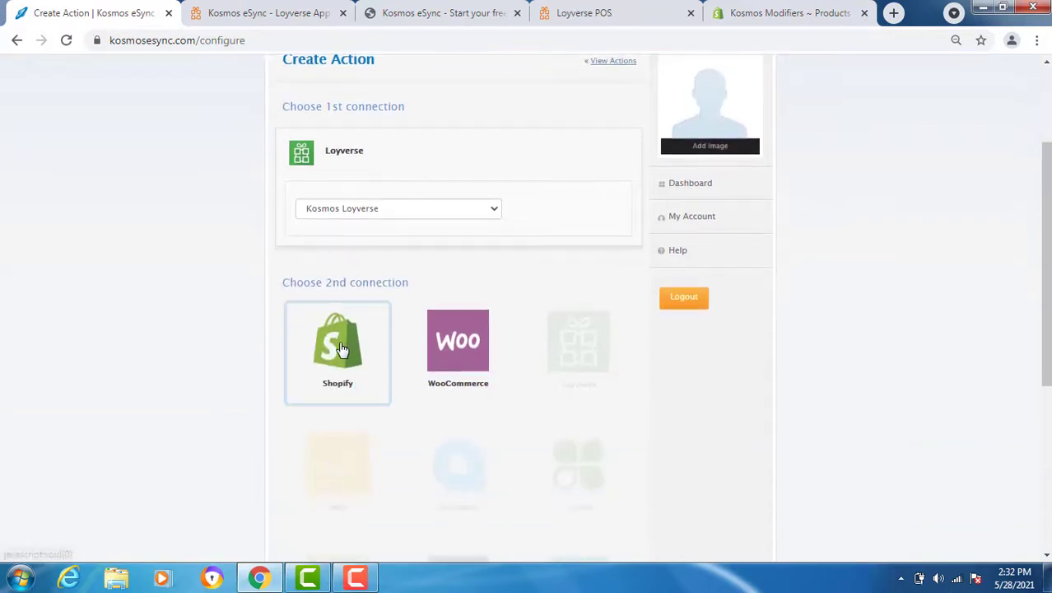
click(338, 345)
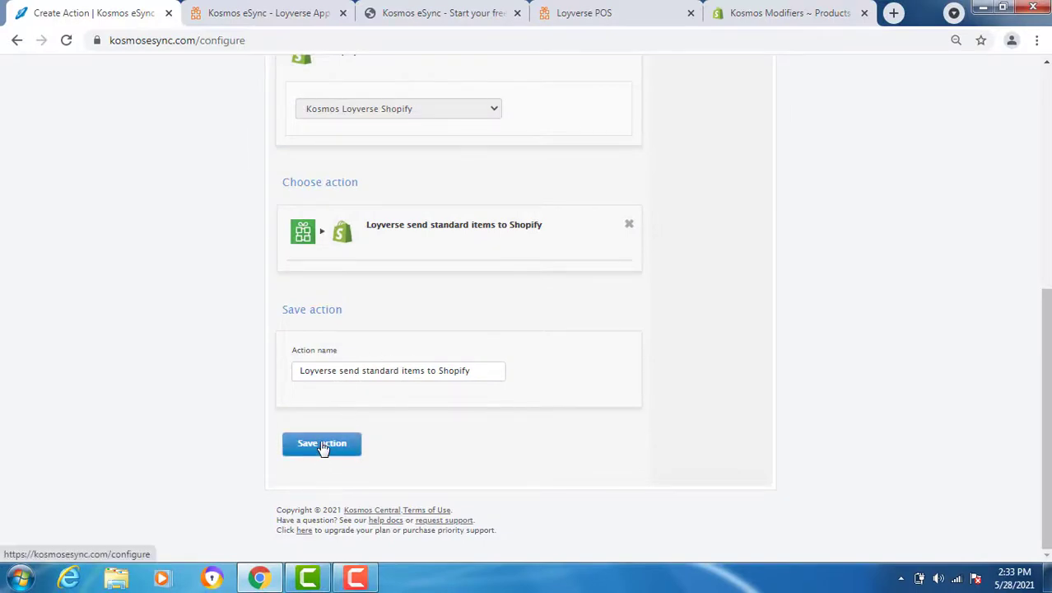
click(321, 443)
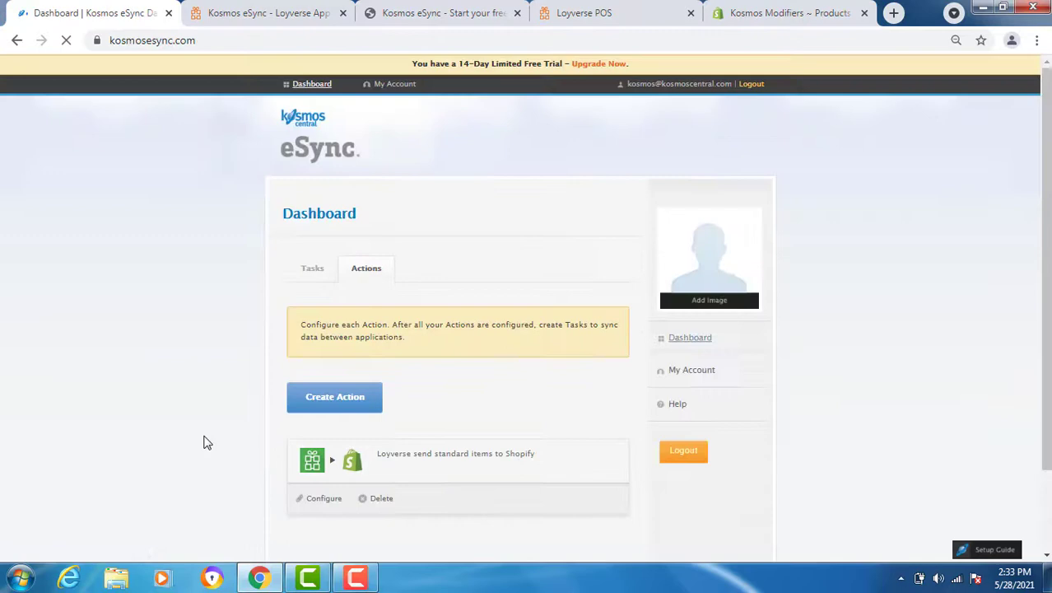
Step: Configure the action with update-after date May 26 and the Store ID, and save the Loyverse settings
scroll(down, 3)
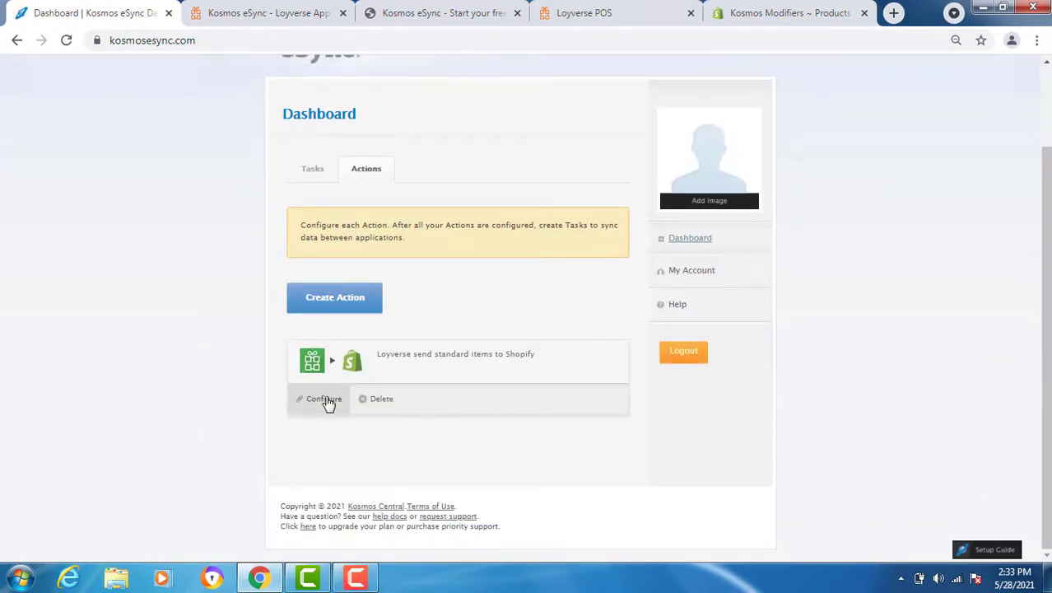
click(323, 398)
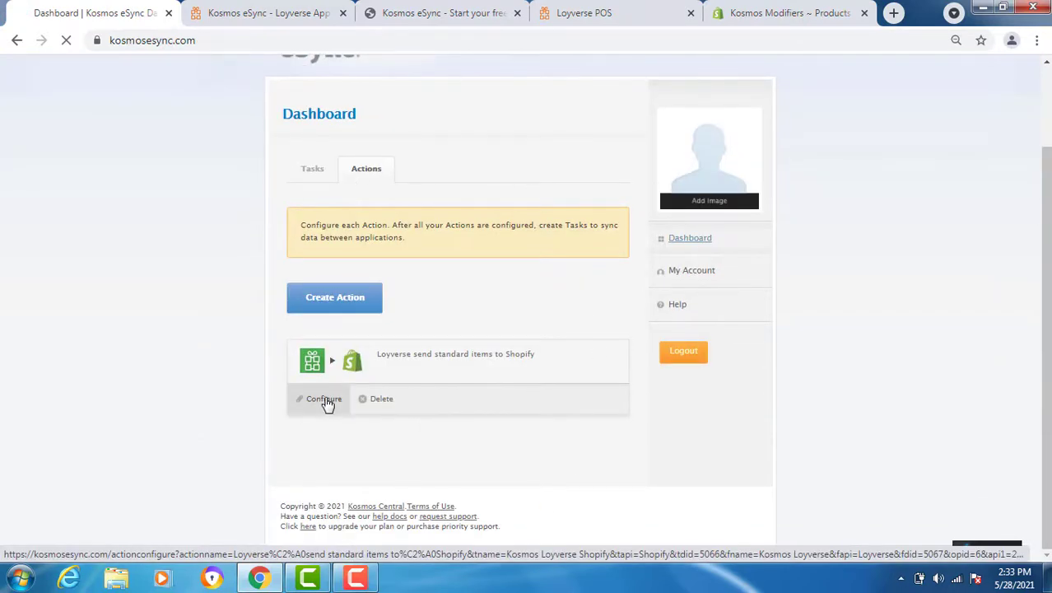
click(323, 398)
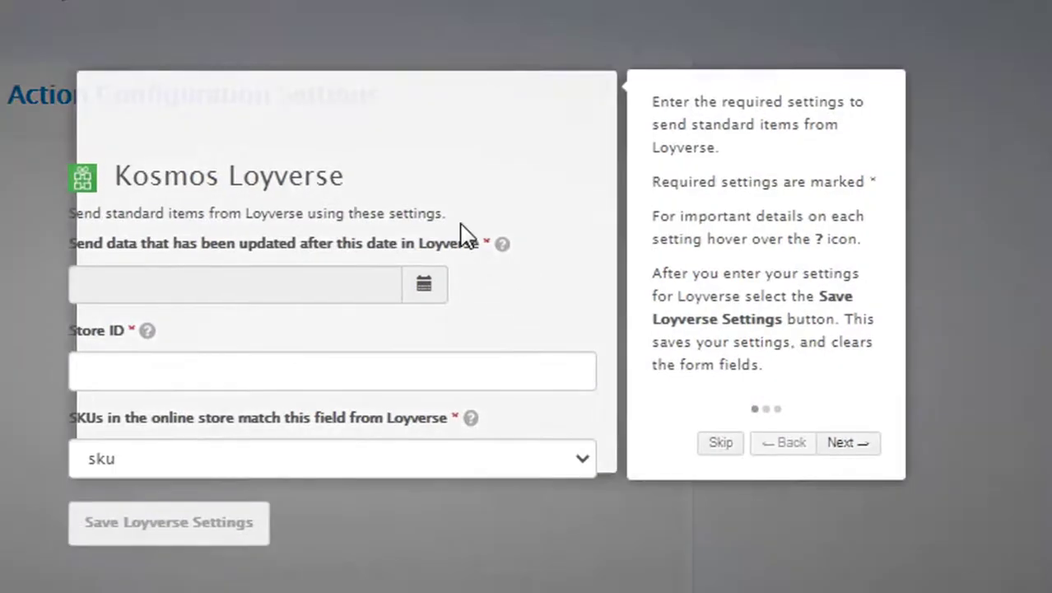
mouse_move(486, 491)
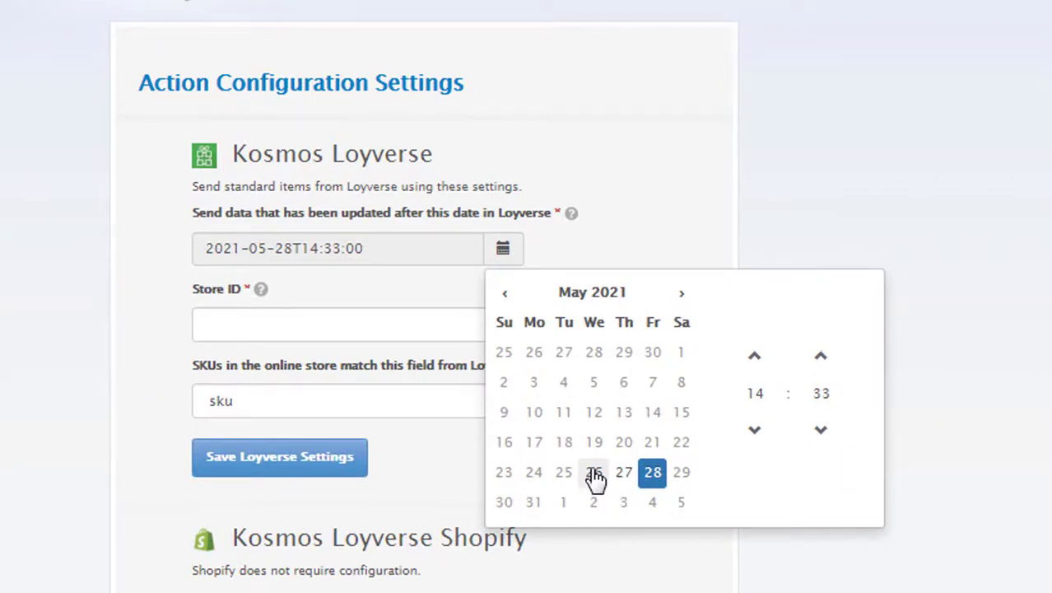
click(593, 470)
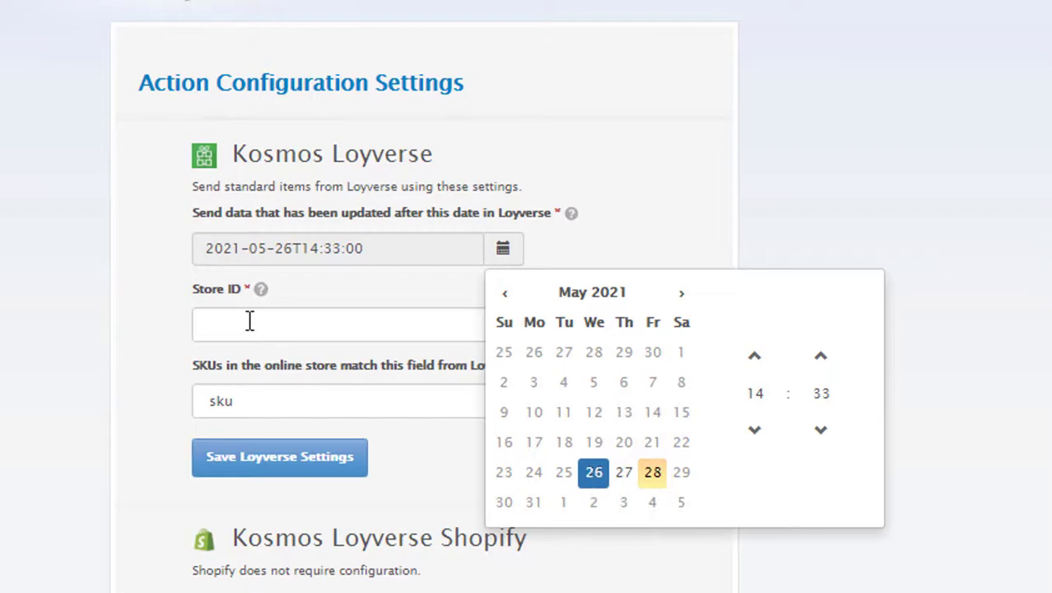
click(337, 322)
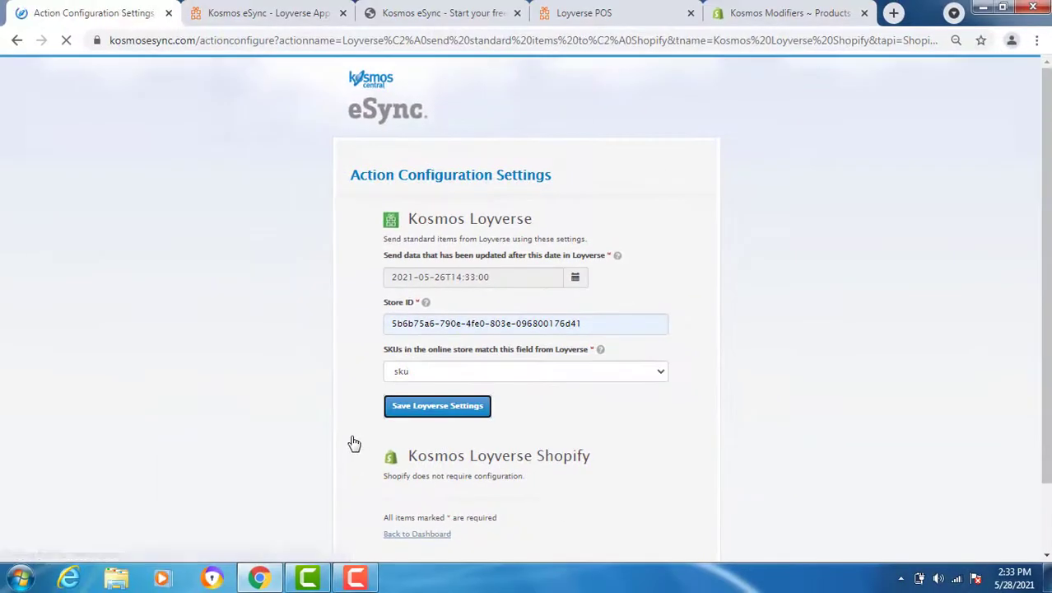
click(438, 405)
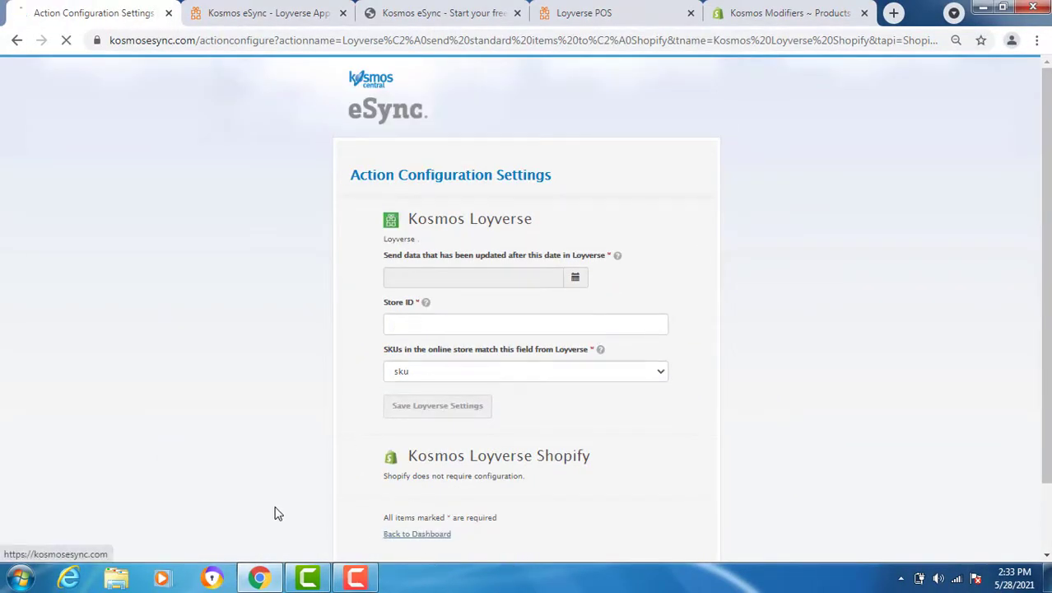
Step: Return to the dashboard, reopen the action's settings to confirm they saved, and go back
click(417, 534)
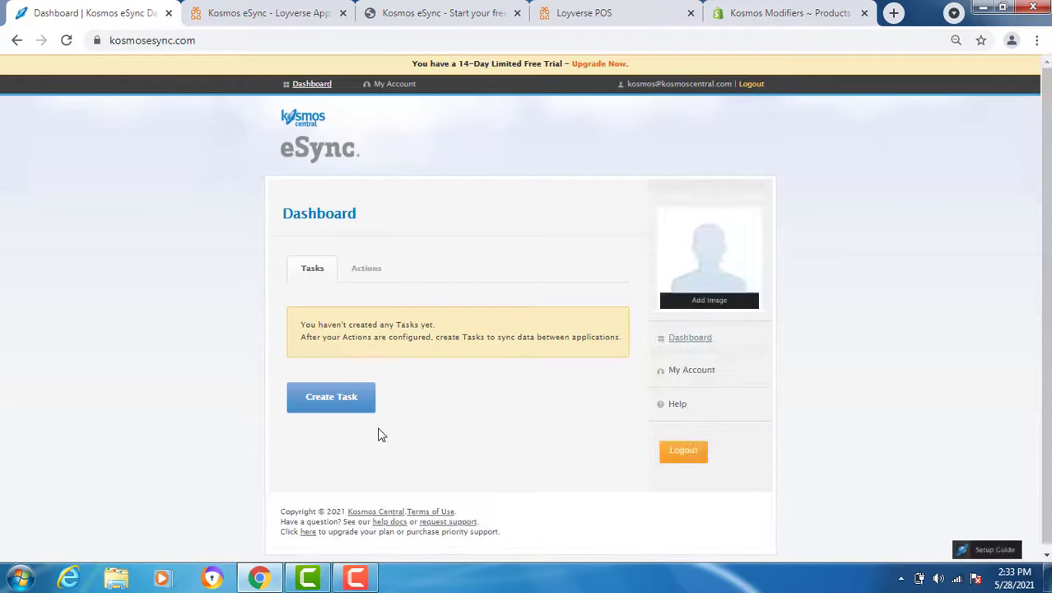
click(366, 267)
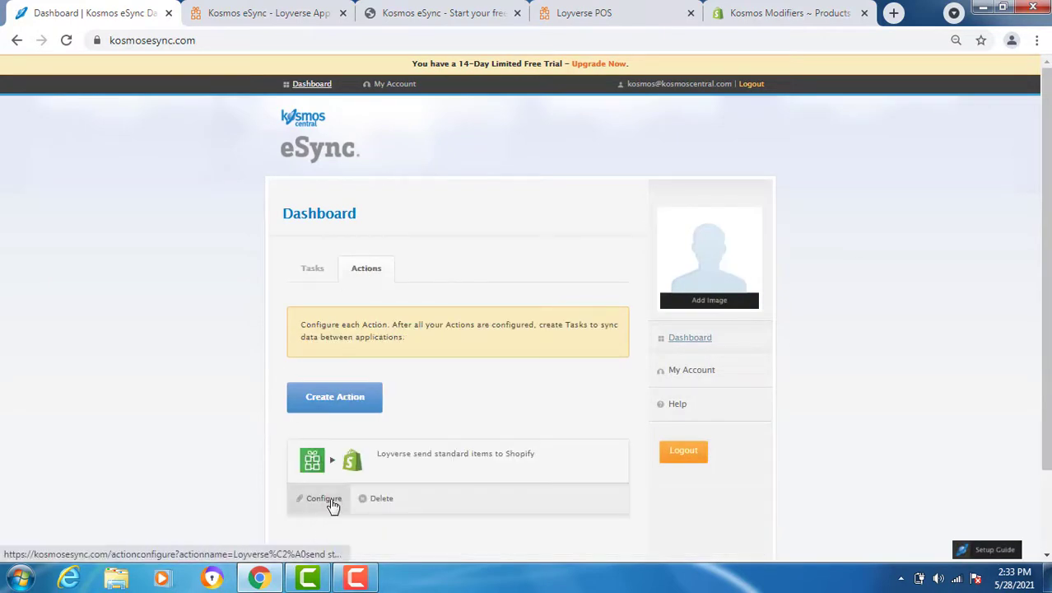
click(322, 497)
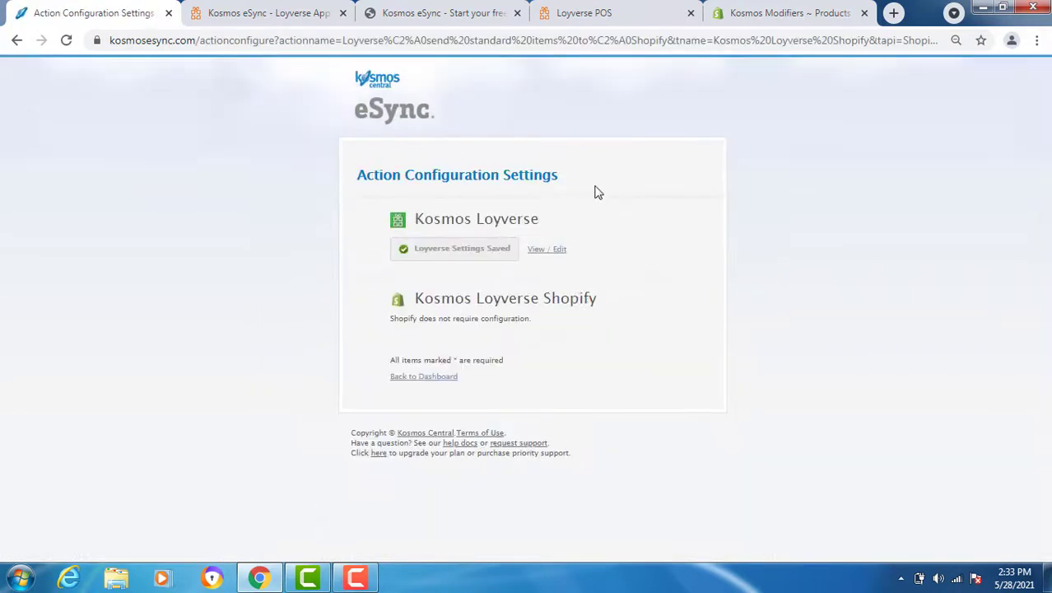
click(425, 376)
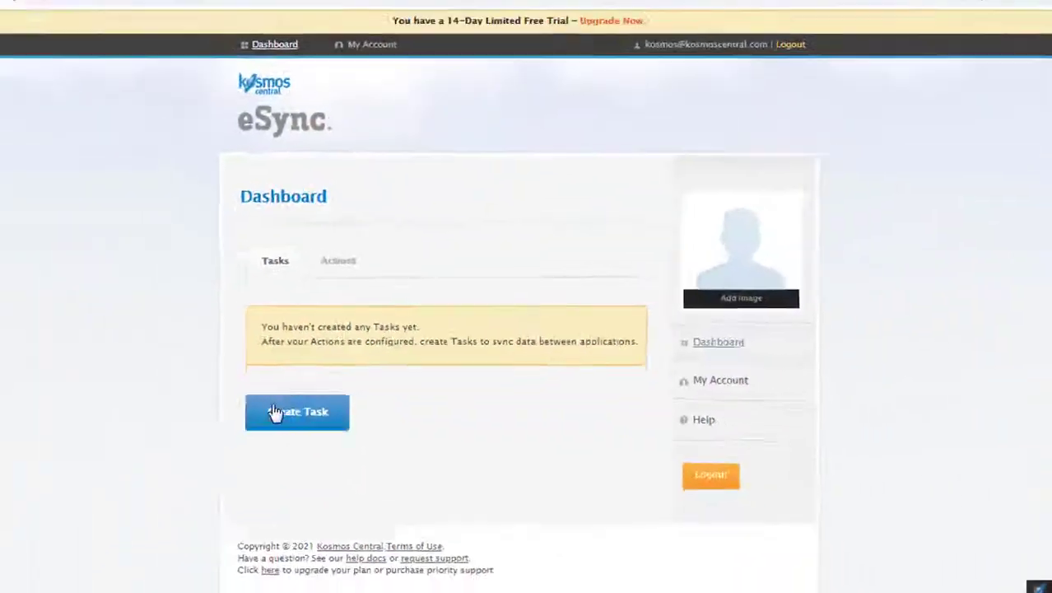
Step: Start a new task and add the Loyverse send standard items to Shopify action to it
click(297, 412)
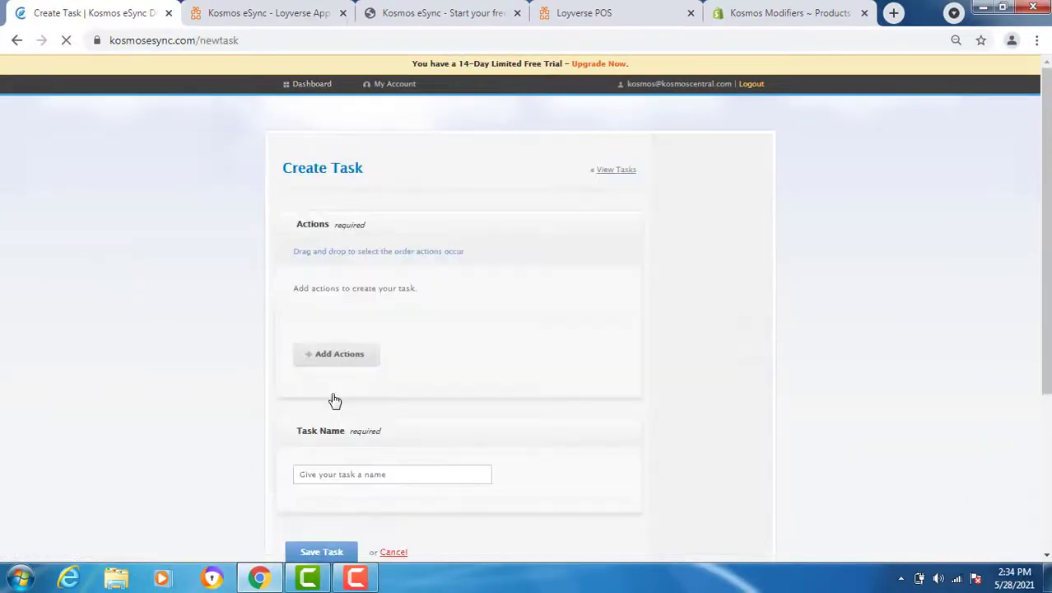
click(339, 352)
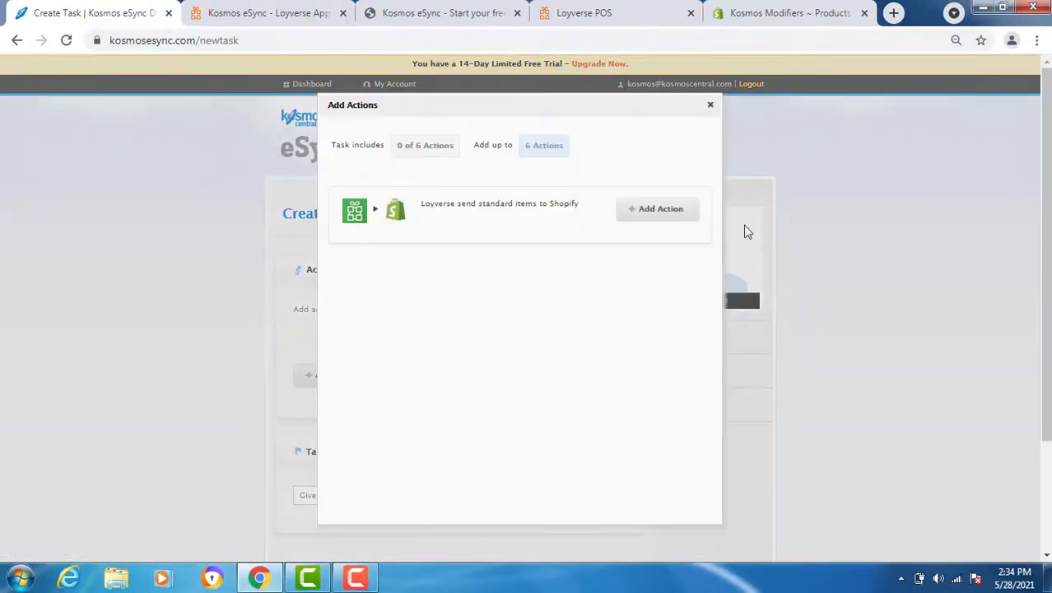
click(658, 208)
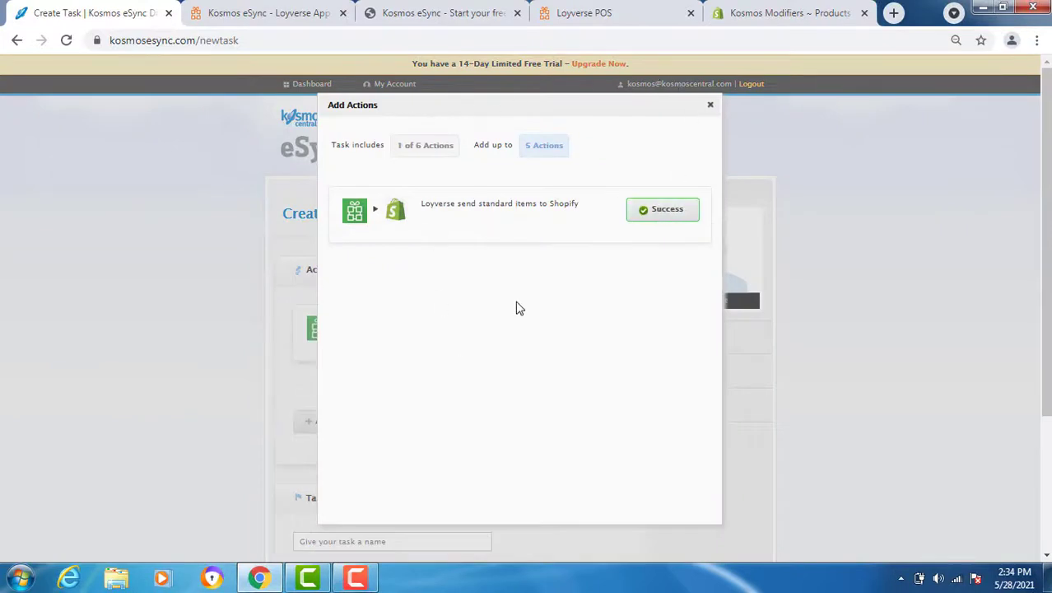
click(710, 105)
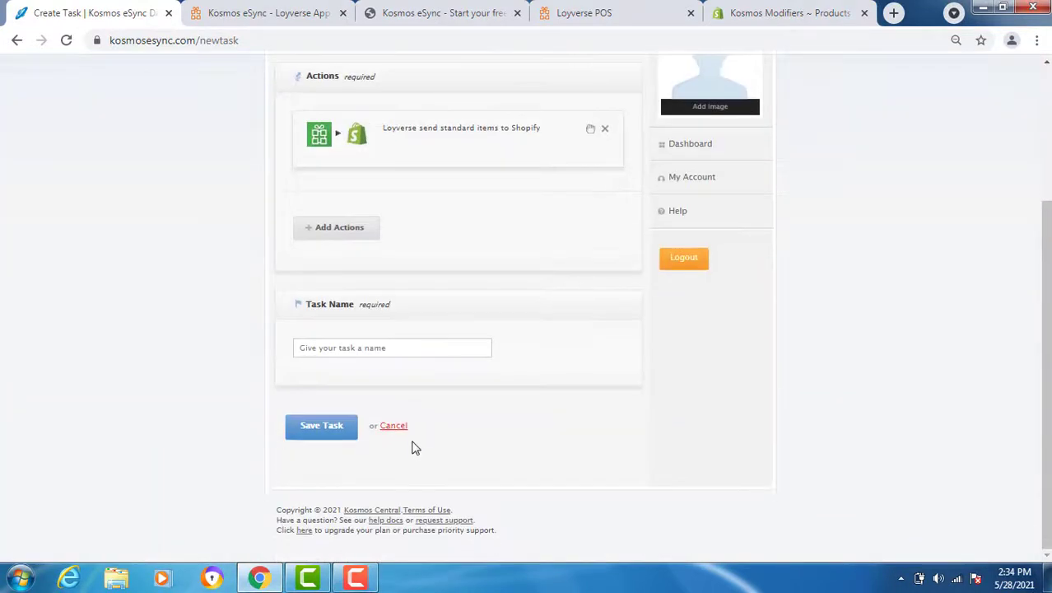
Step: Name the task Send Standard Items to Shopify and save it
click(392, 347)
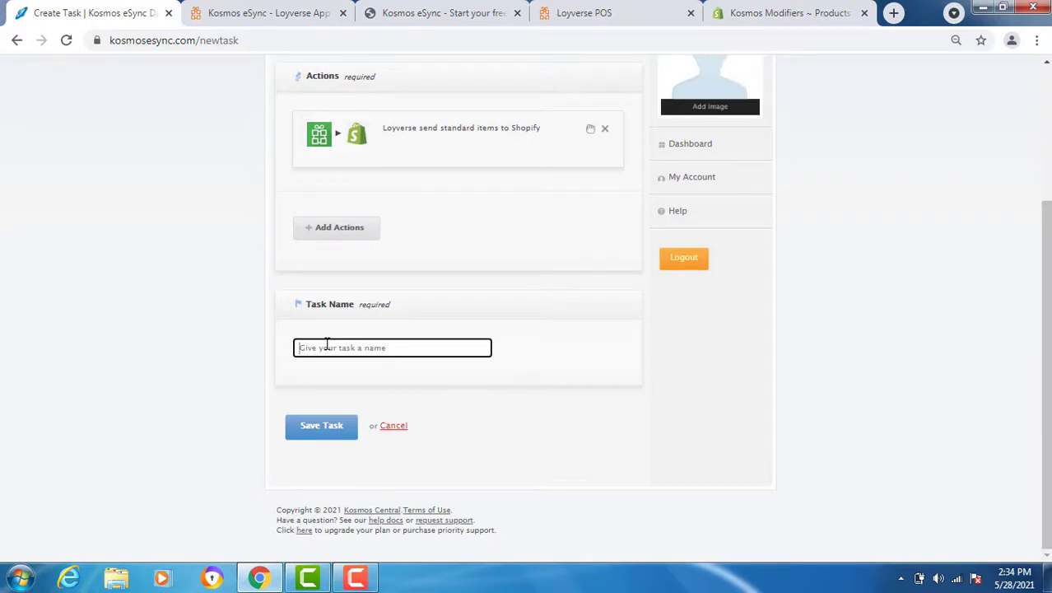
click(392, 345)
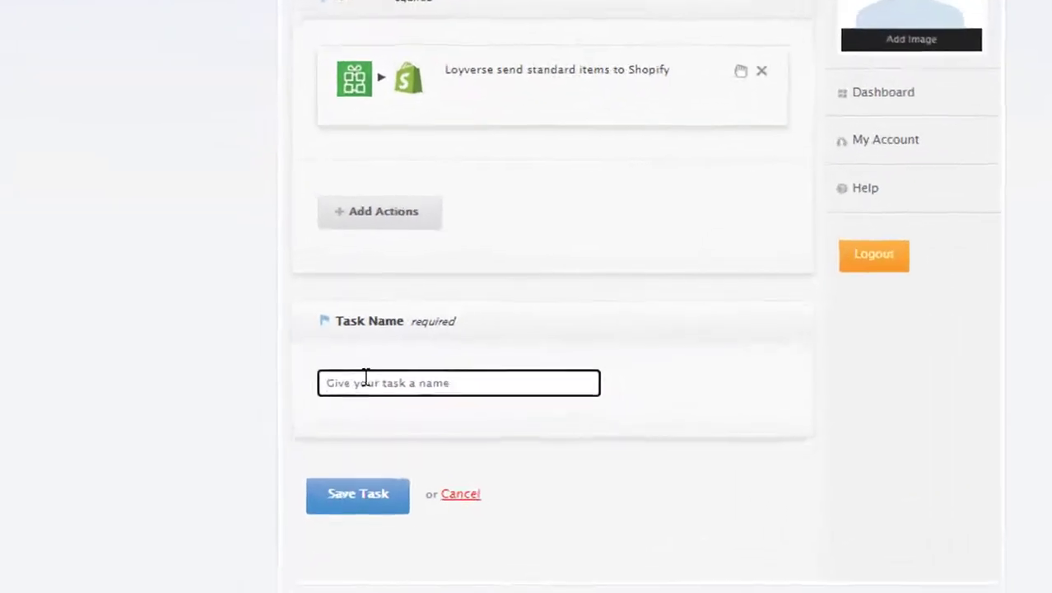
text(Send Standard Items to Shopify)
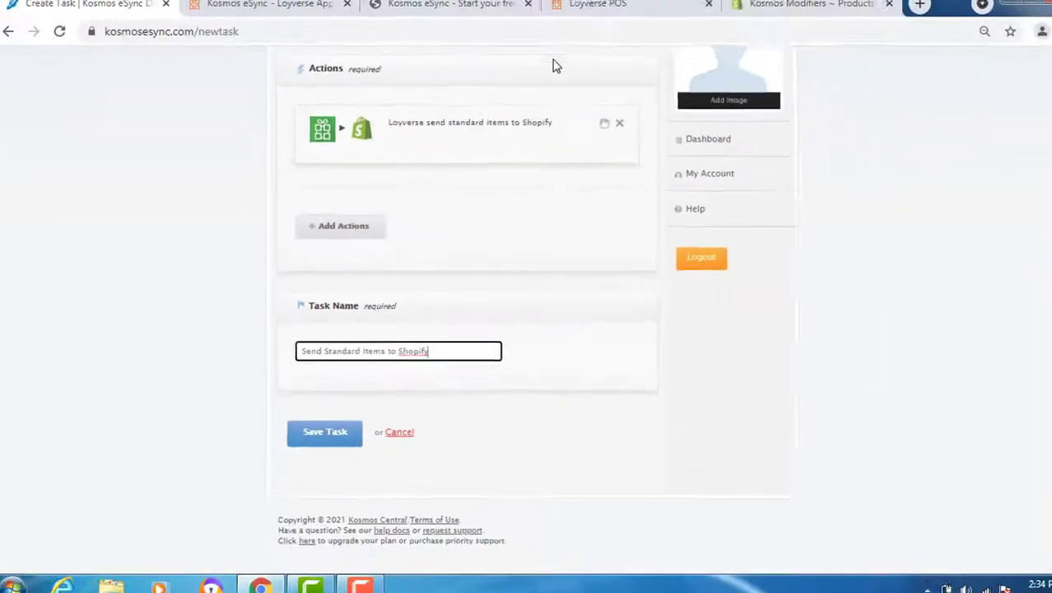
click(325, 431)
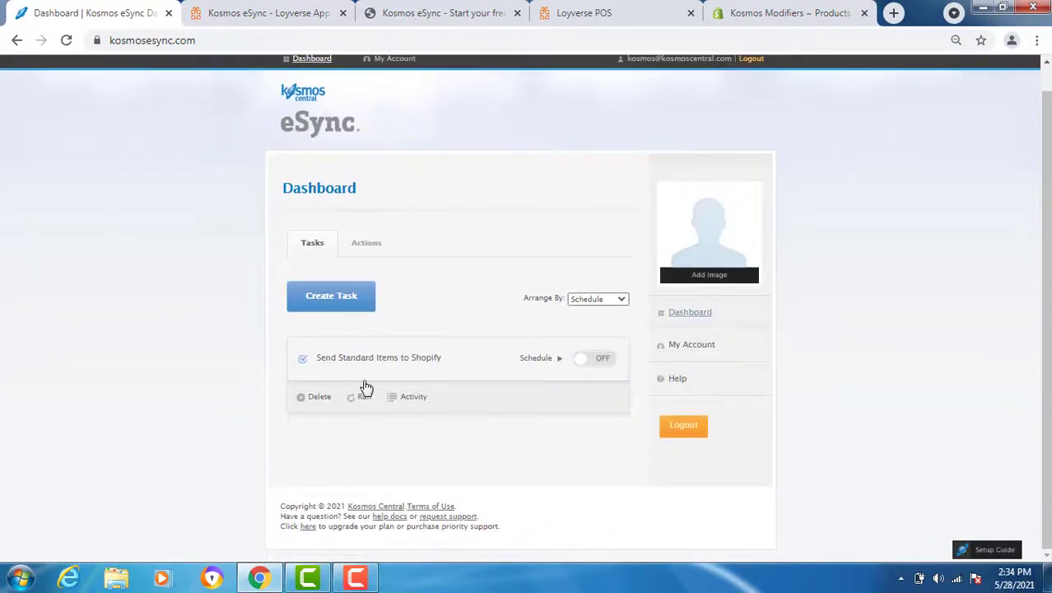
click(788, 13)
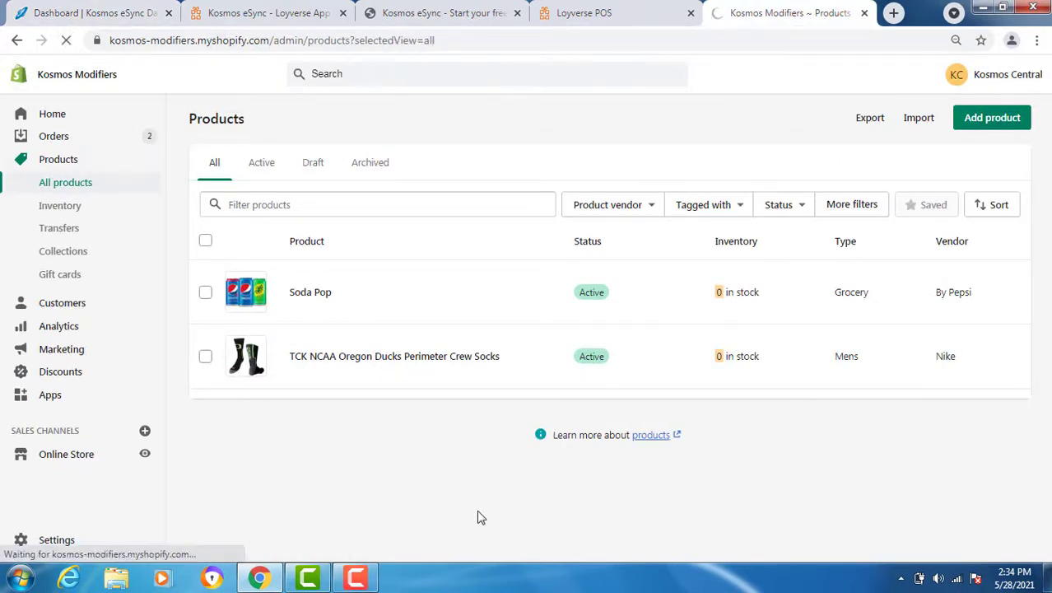
click(92, 13)
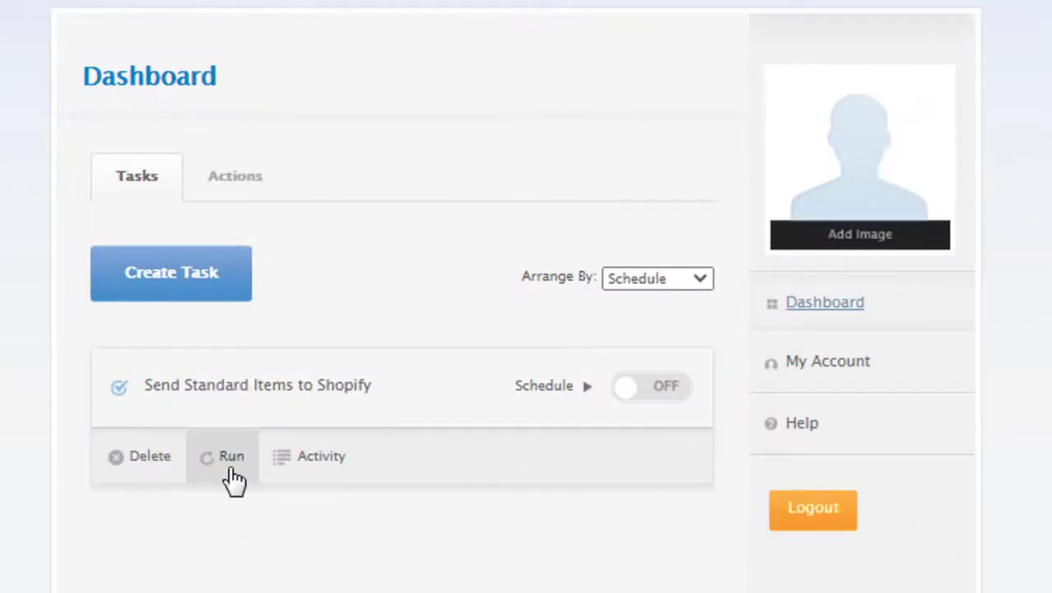
Step: Run the Send Standard Items to Shopify task and dismiss the completed progress dialog
click(230, 456)
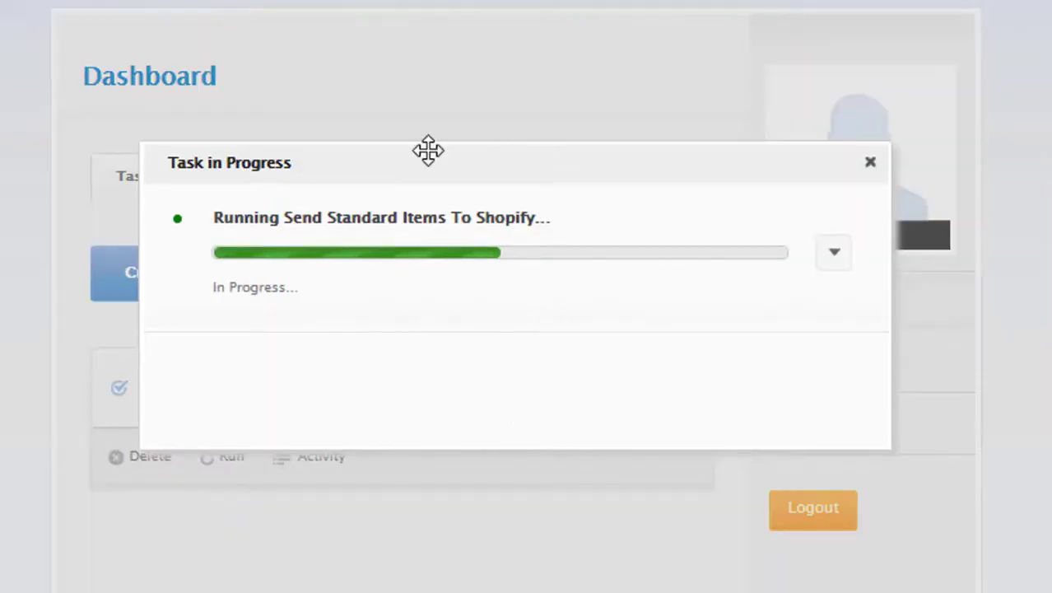
mouse_move(460, 319)
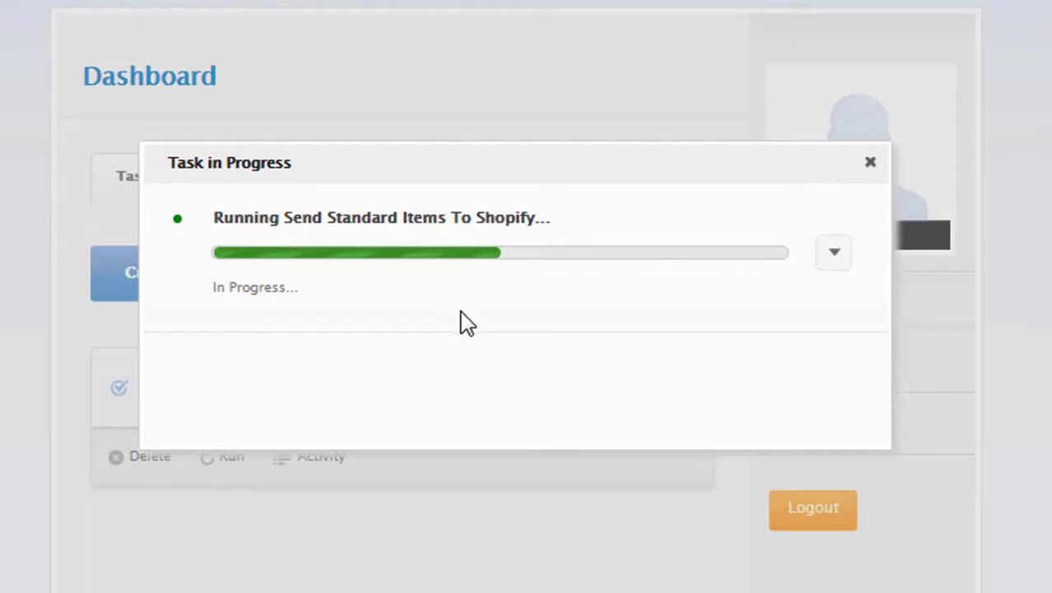
mouse_move(547, 354)
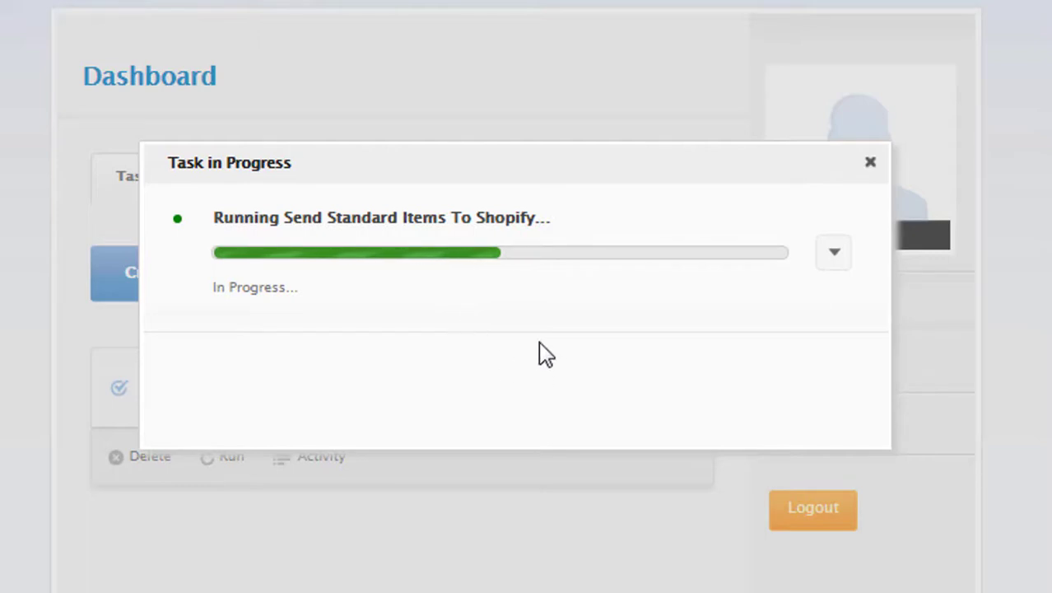
mouse_move(580, 328)
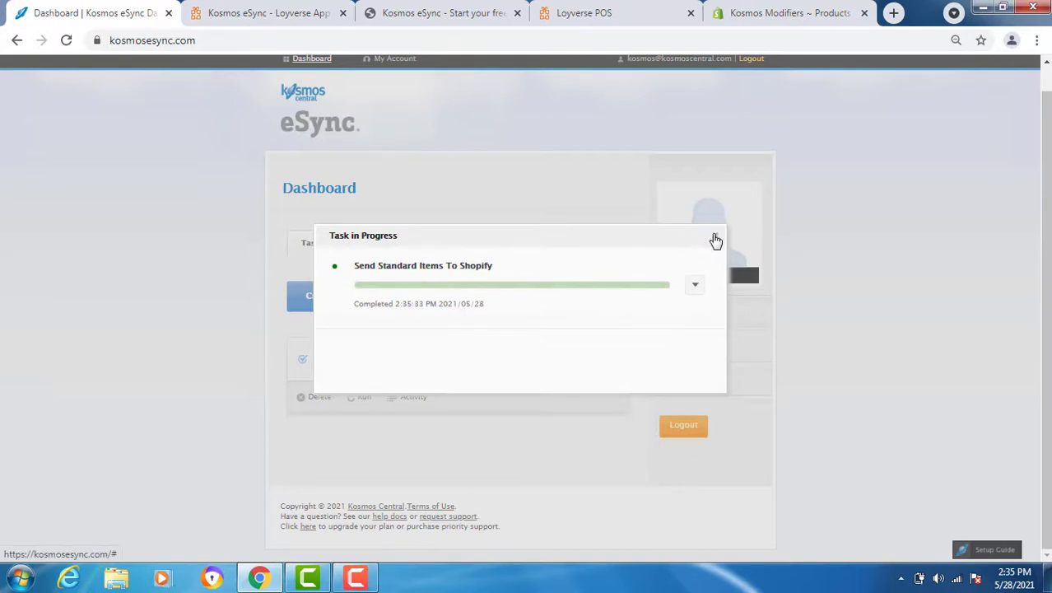
click(716, 240)
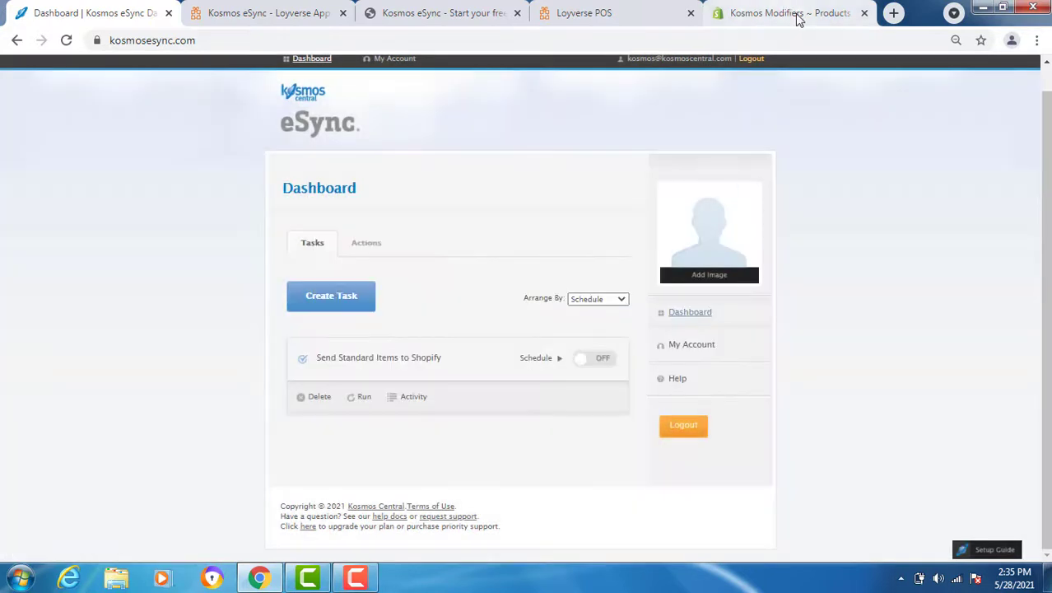
Step: Check the Shopify admin's All products list for the newly synced Loyverse items
click(788, 14)
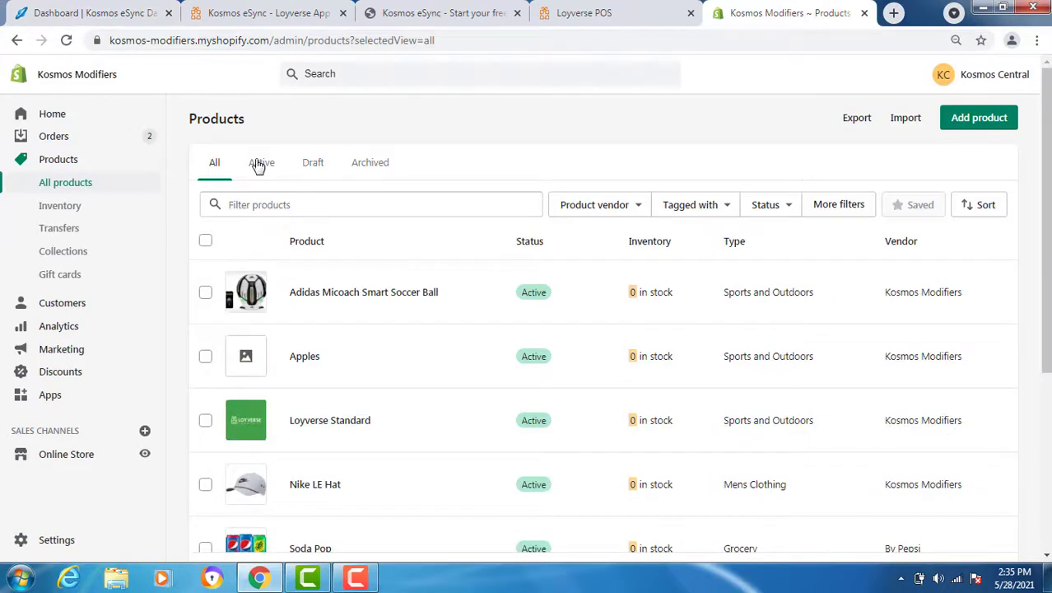
scroll(down, 3)
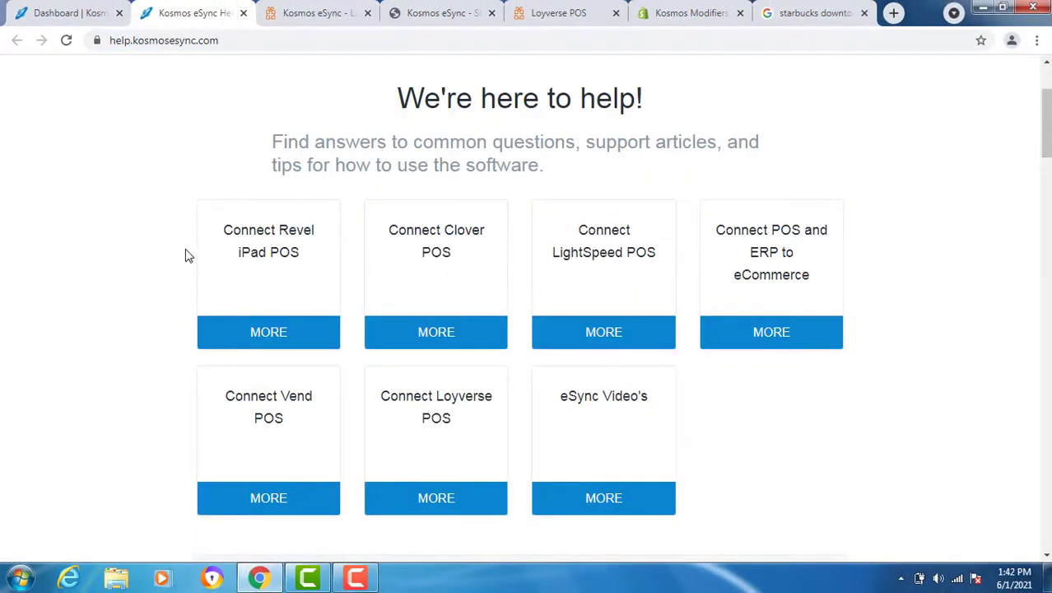
scroll(up, 3)
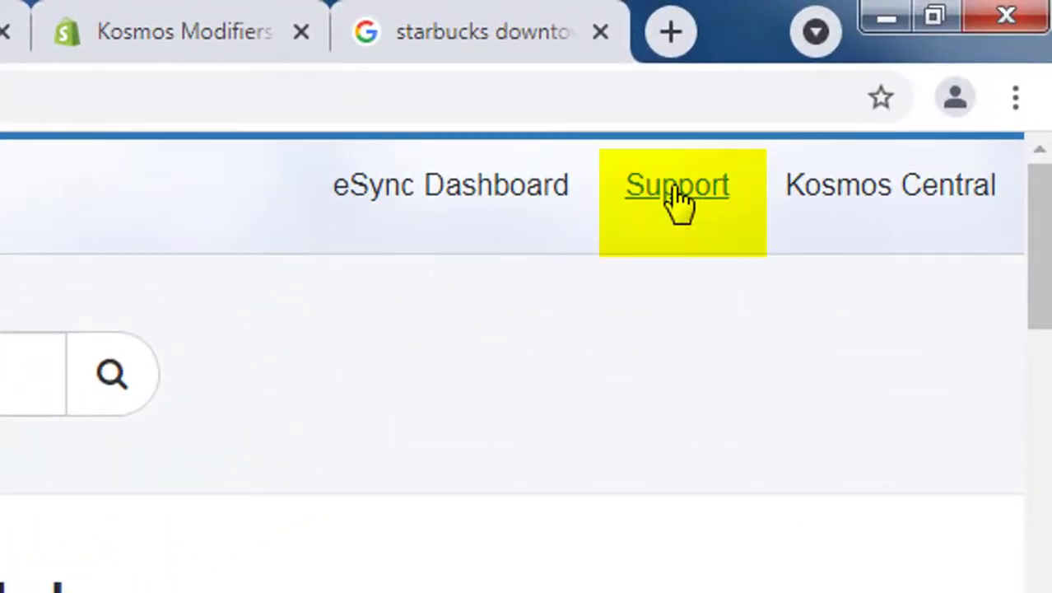
click(675, 184)
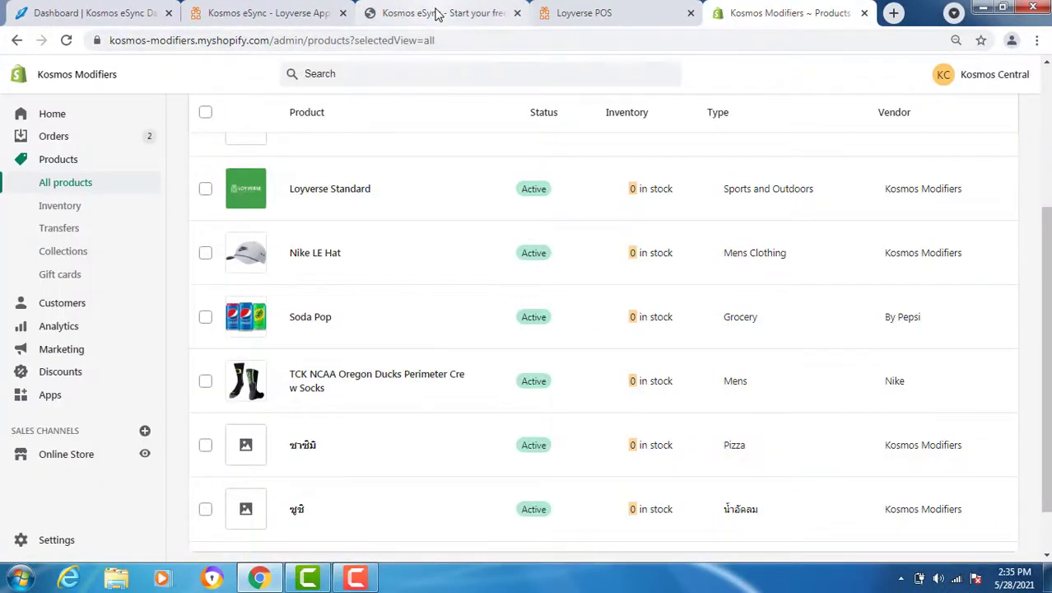
Step: Return to the eSync tab and bring up the Kosmos Central contact page
click(437, 13)
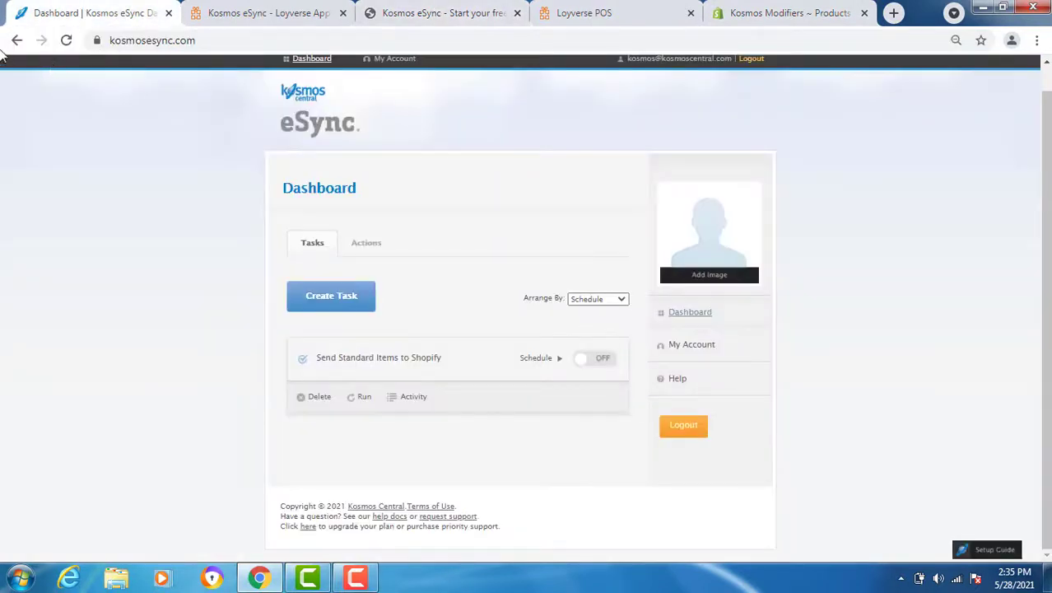
mouse_move(362, 505)
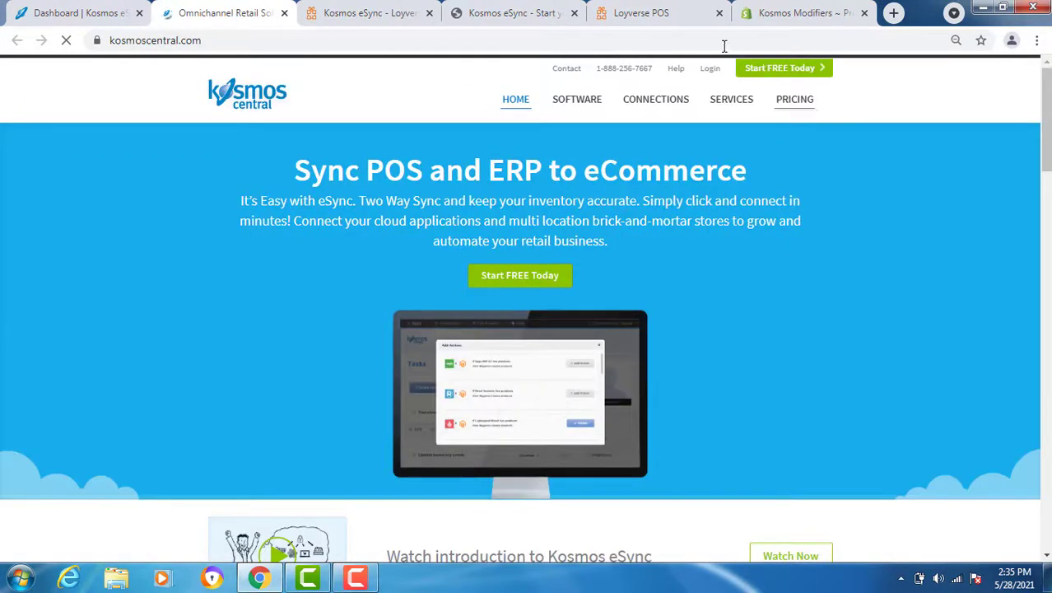
click(566, 70)
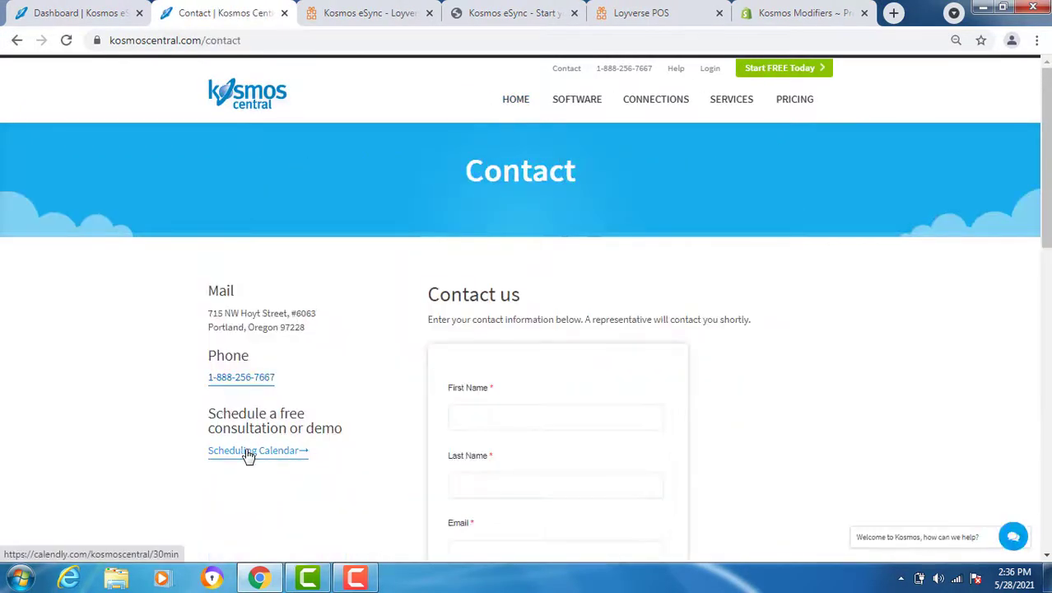